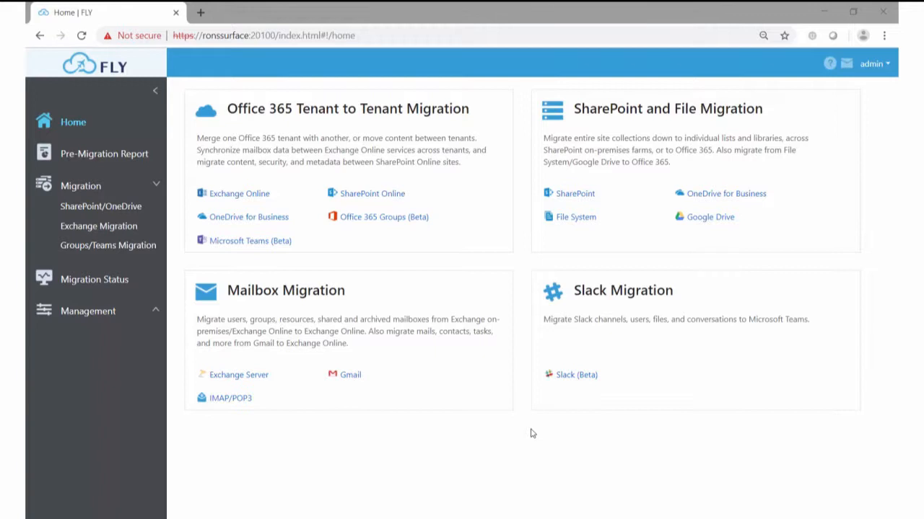
mouse_move(81, 186)
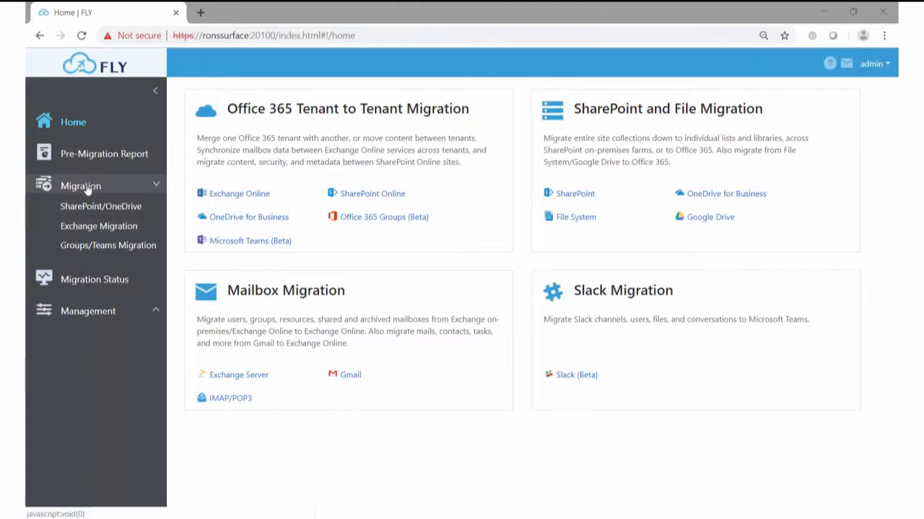
mouse_move(98, 226)
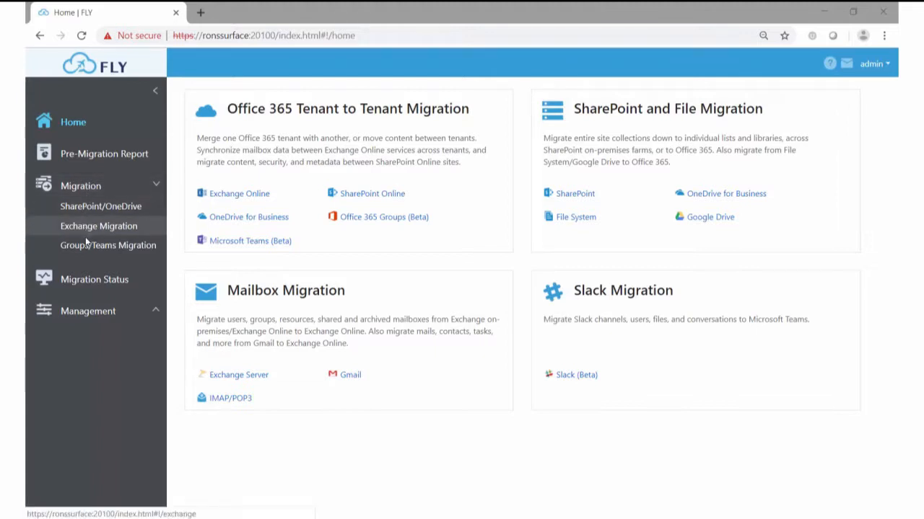
mouse_move(100, 206)
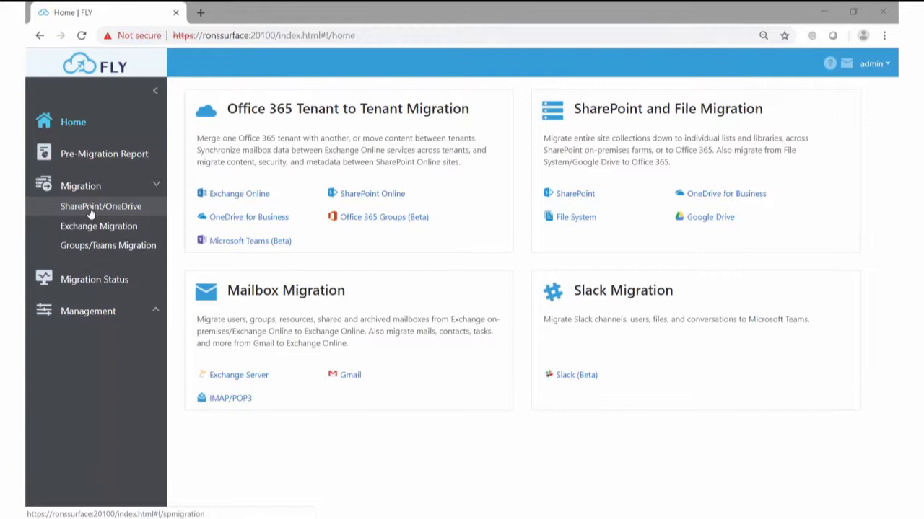
Set up a SharePoint migration from M365x467878 to the M365x839477.onmicrosoft.com destination tenant
left_click(100, 206)
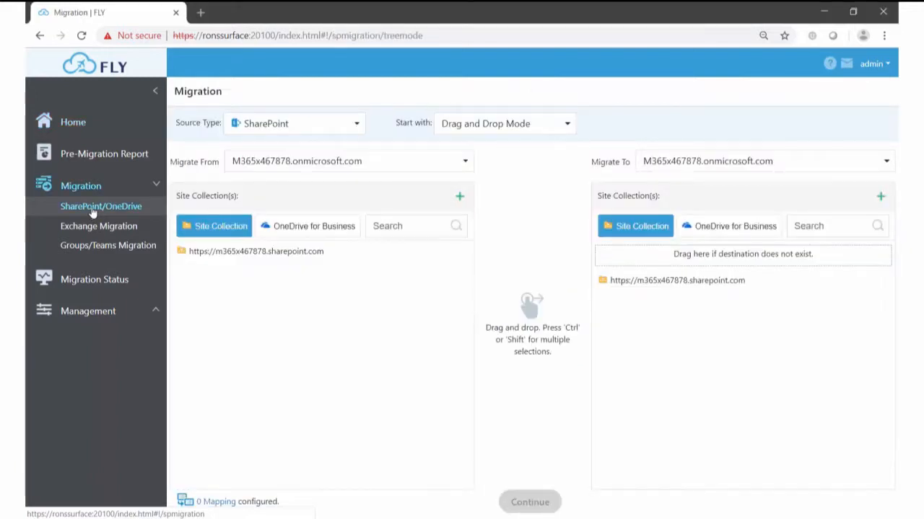
mouse_move(367, 191)
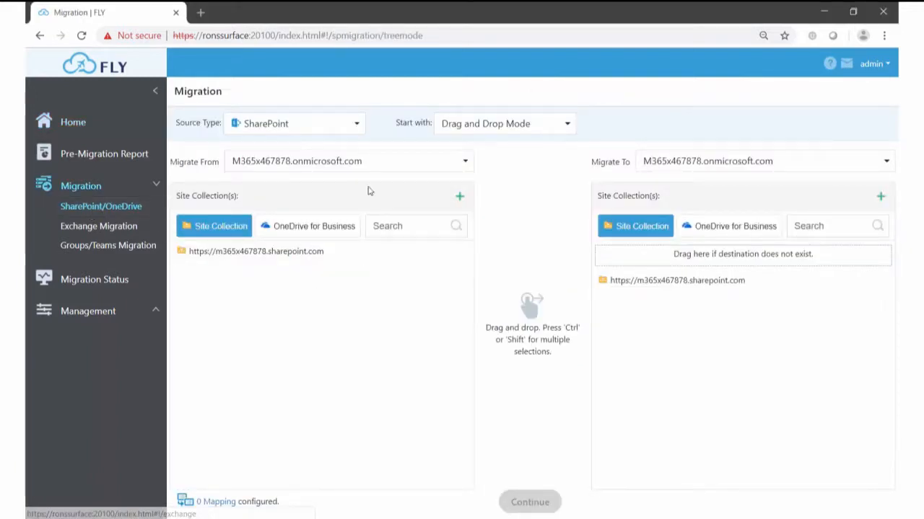
left_click(294, 123)
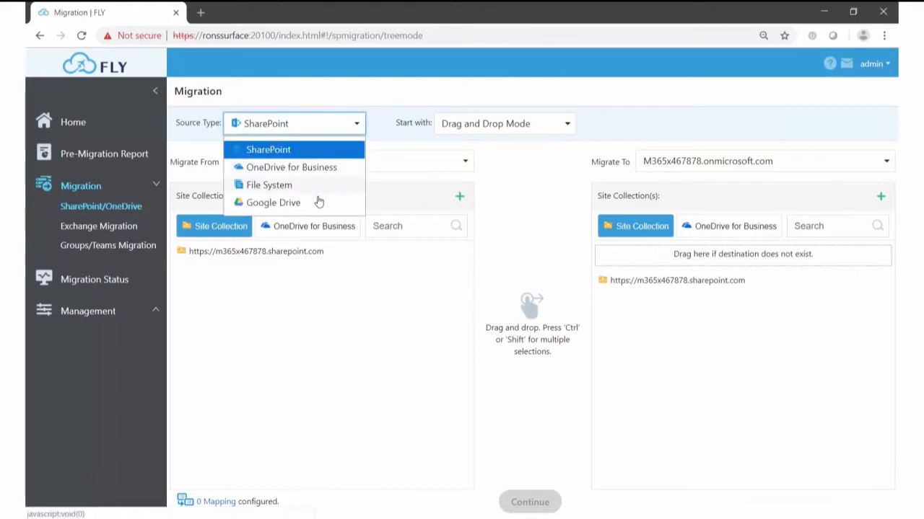
mouse_move(303, 151)
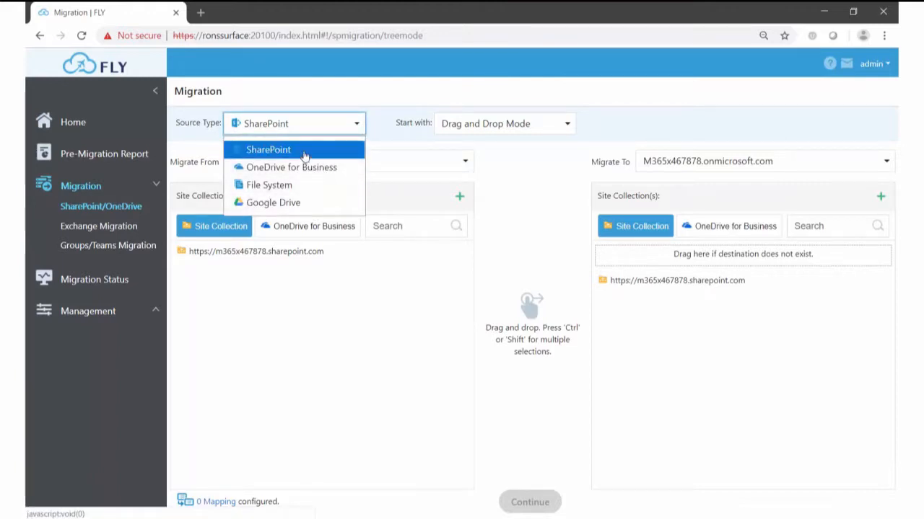
left_click(267, 150)
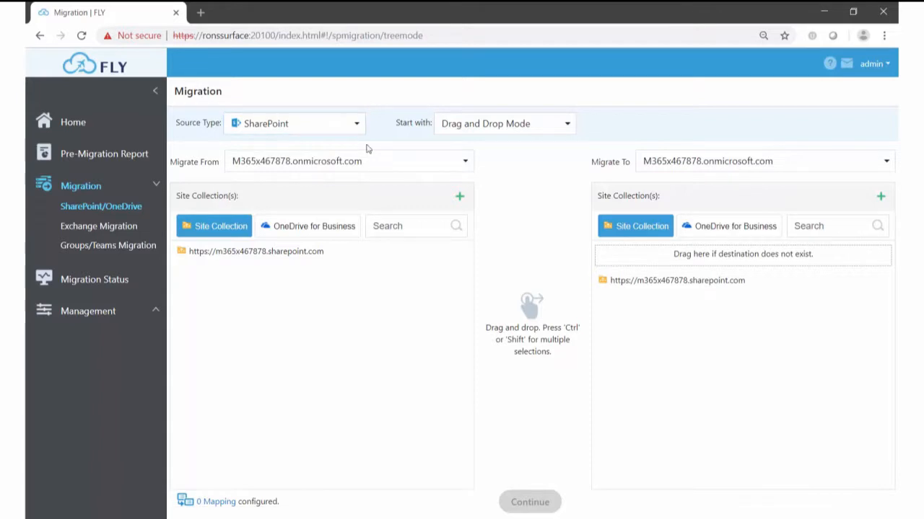
left_click(464, 161)
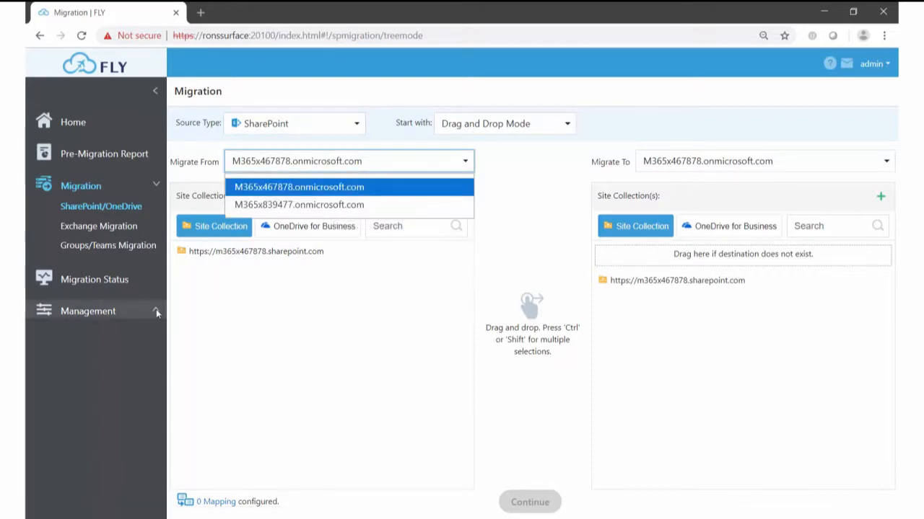
left_click(88, 311)
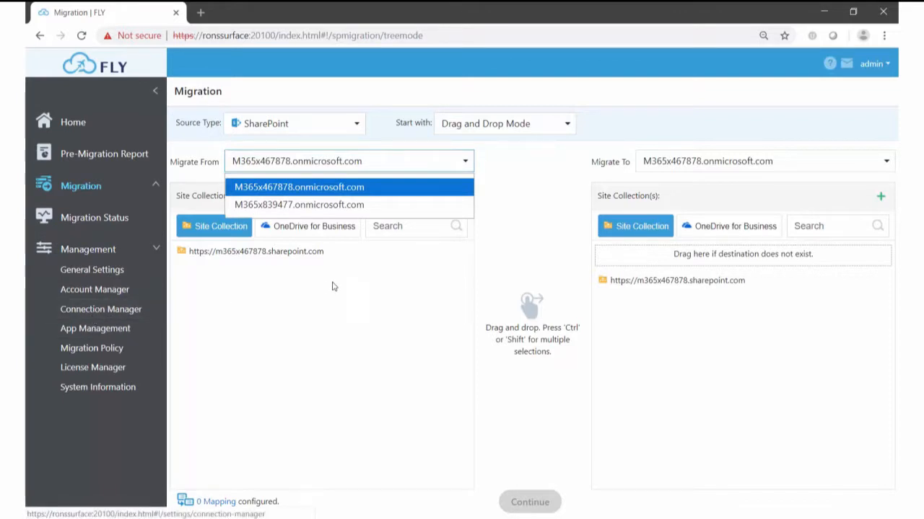
left_click(764, 161)
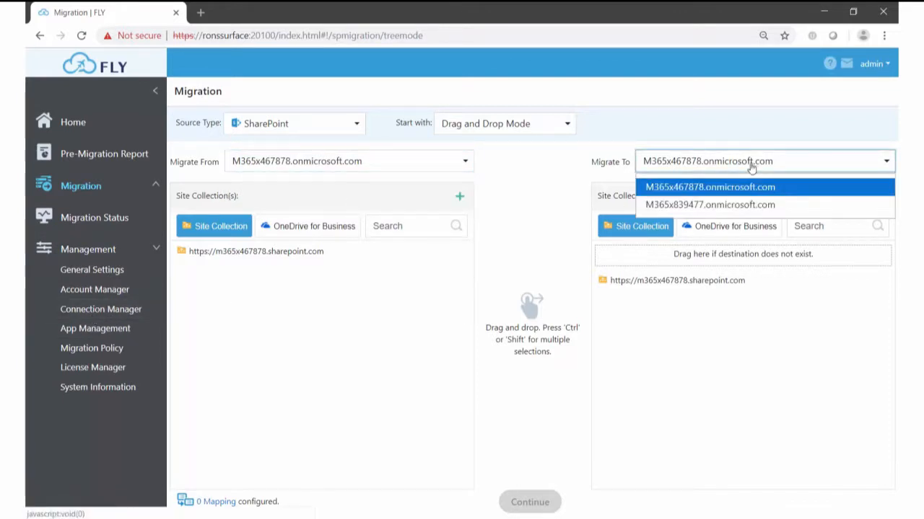
left_click(708, 205)
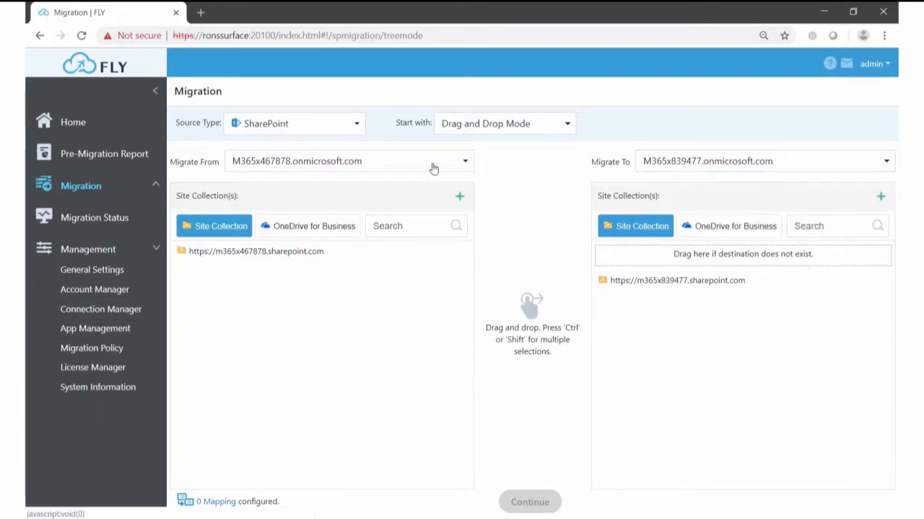
mouse_move(657, 176)
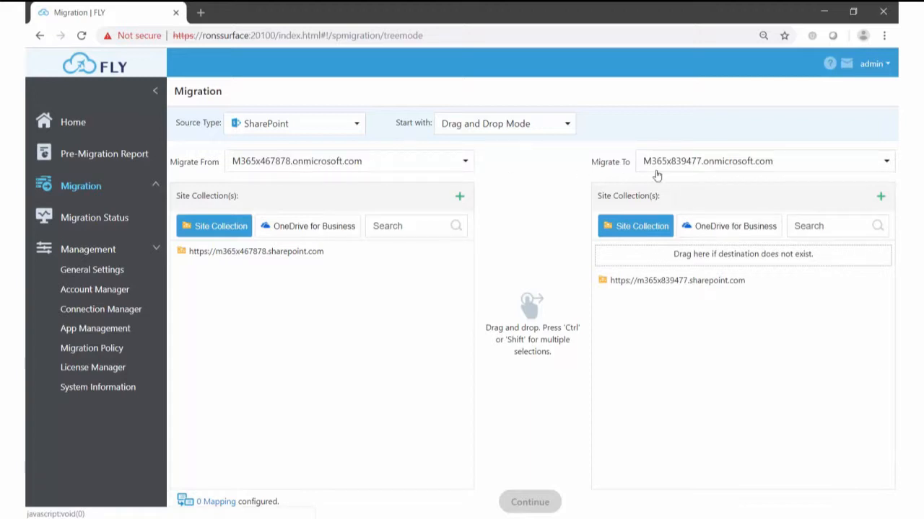
mouse_move(467, 300)
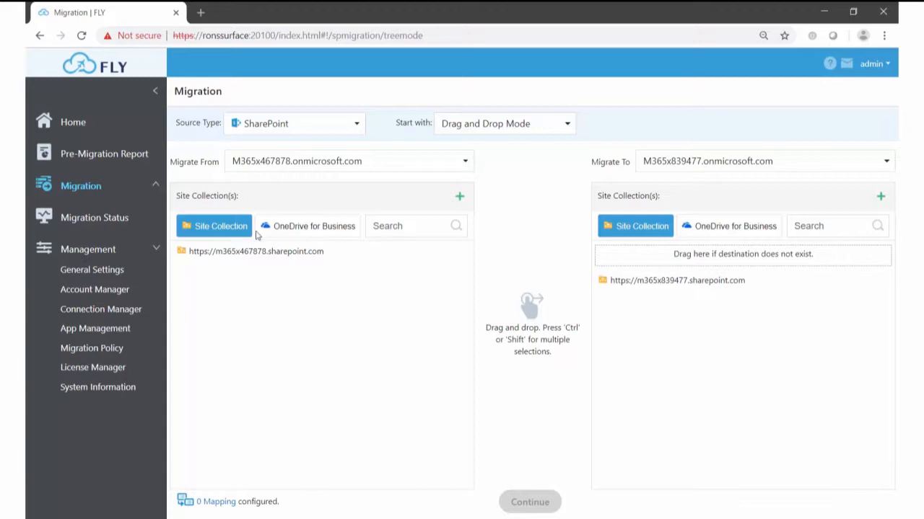
mouse_move(309, 229)
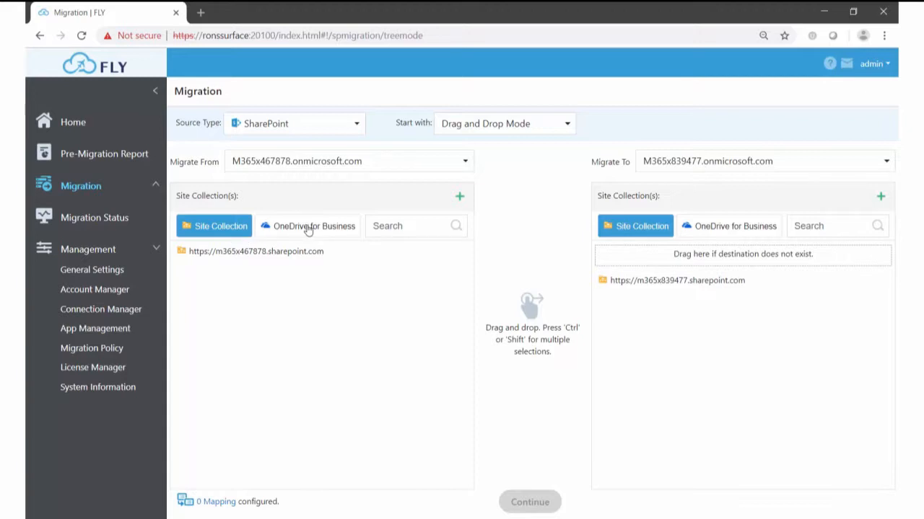
mouse_move(100, 309)
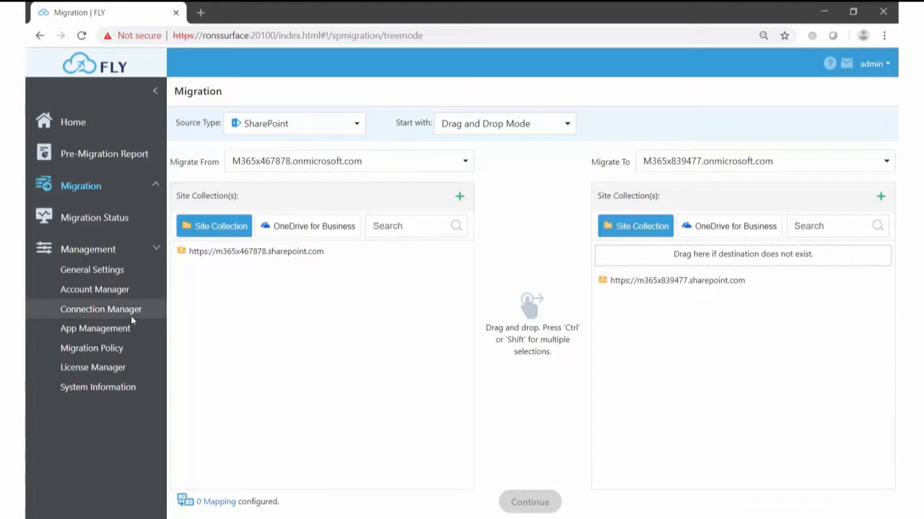
mouse_move(101, 308)
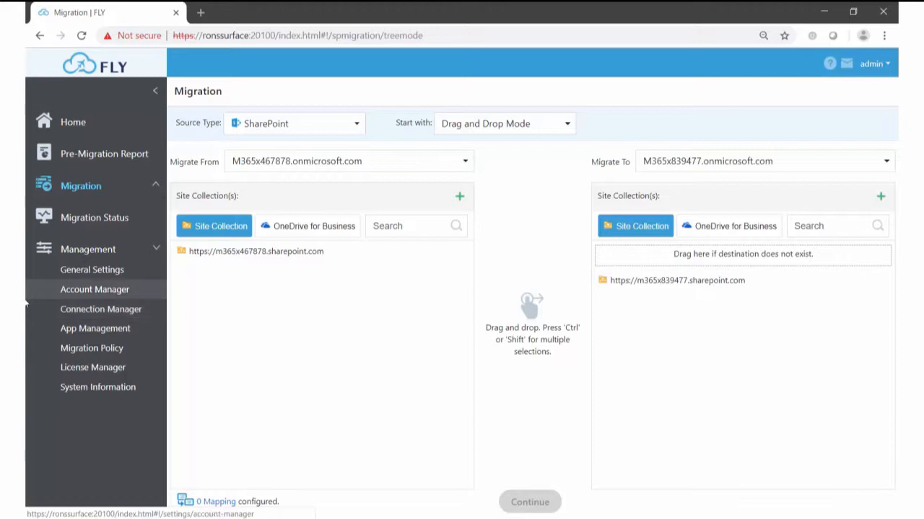
mouse_move(315, 290)
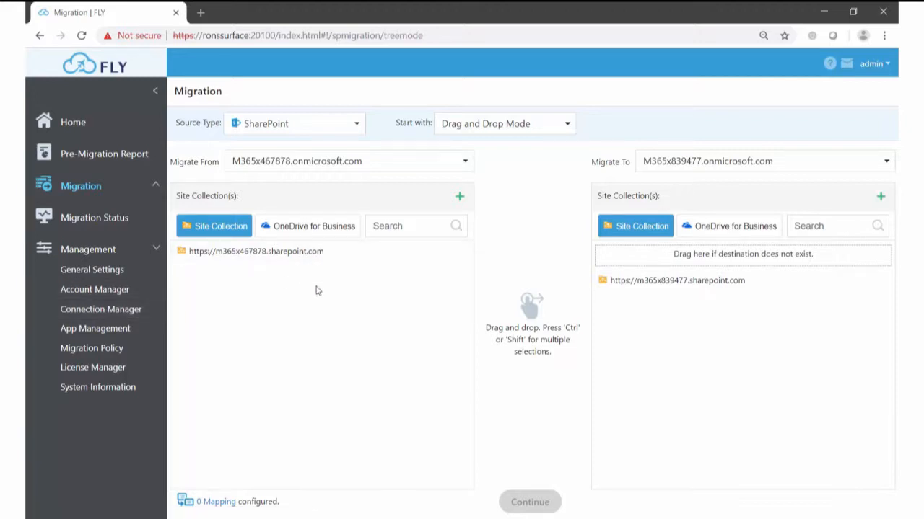
mouse_move(254, 257)
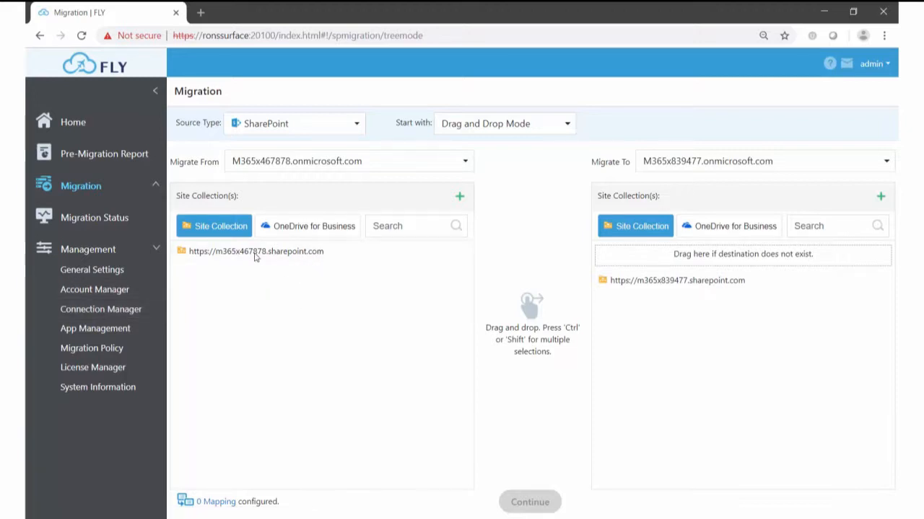
Open the source root site and compare both panes' subsites and apps, ending on the Training subsite
left_click(256, 251)
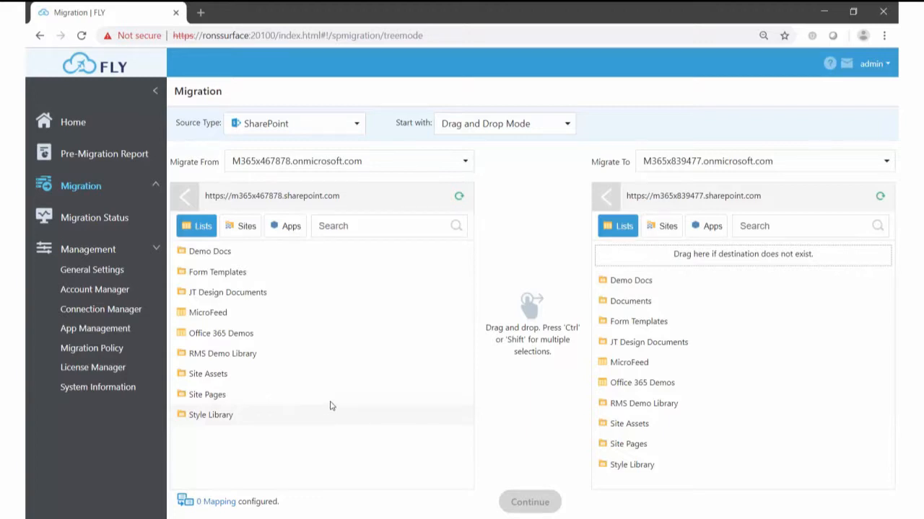
mouse_move(204, 245)
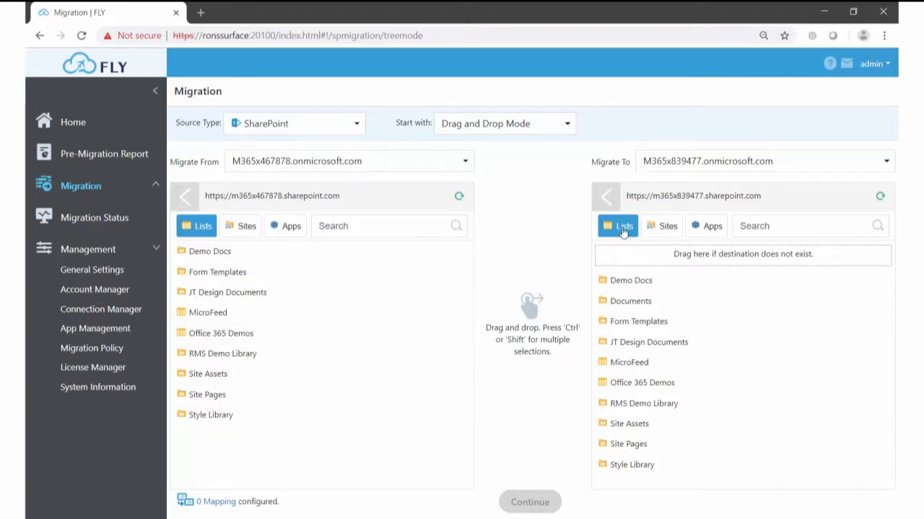
mouse_move(235, 229)
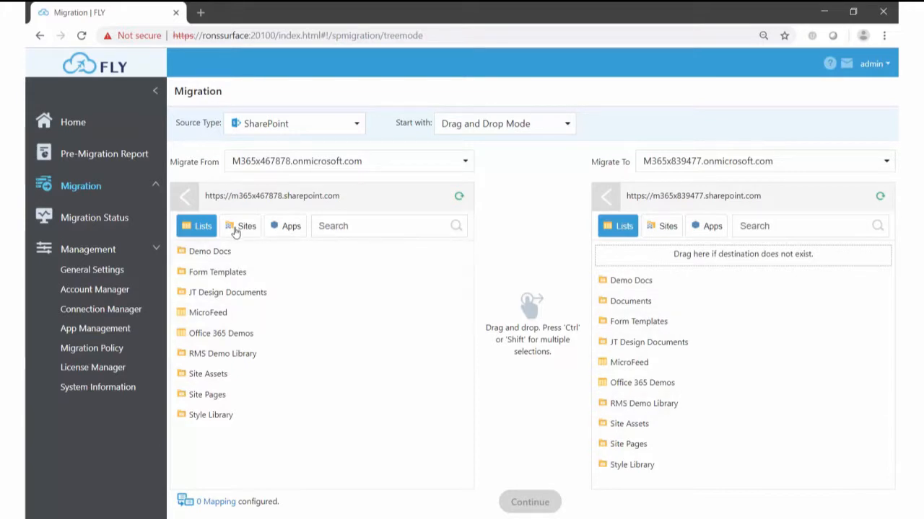
left_click(247, 226)
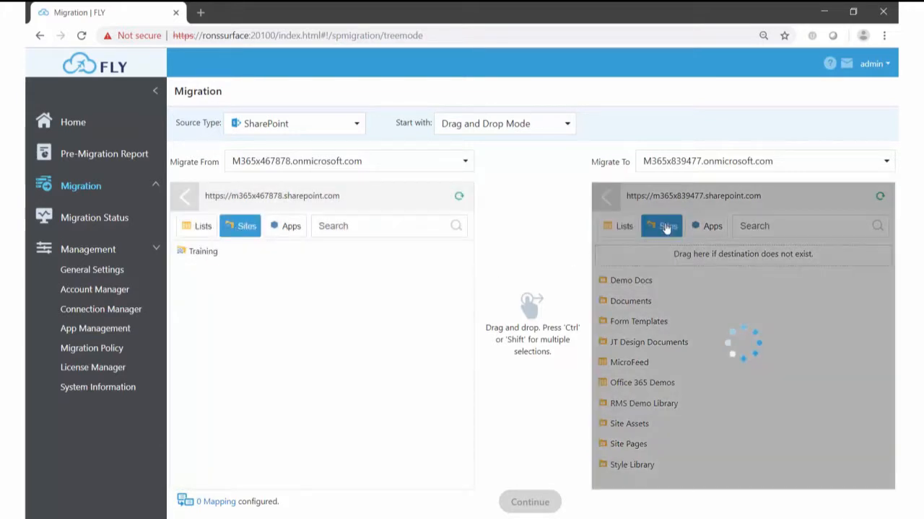
left_click(661, 226)
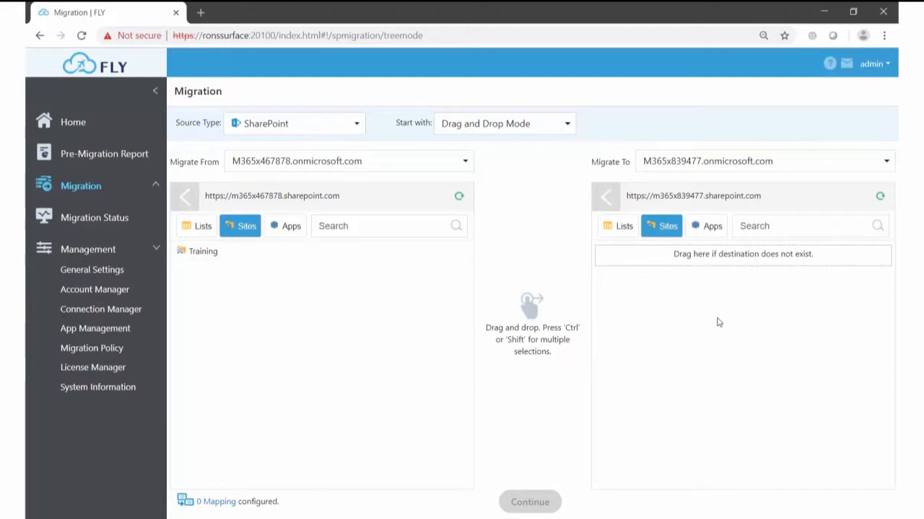
left_click(291, 225)
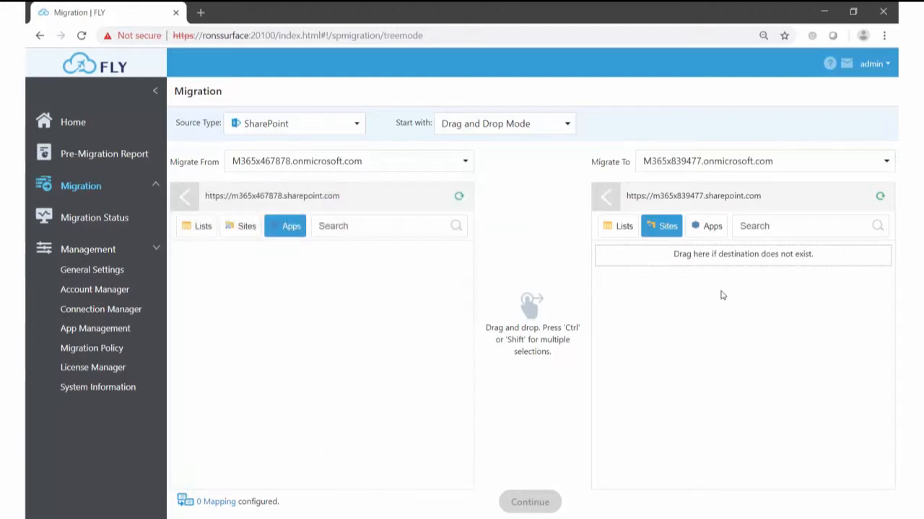
left_click(713, 225)
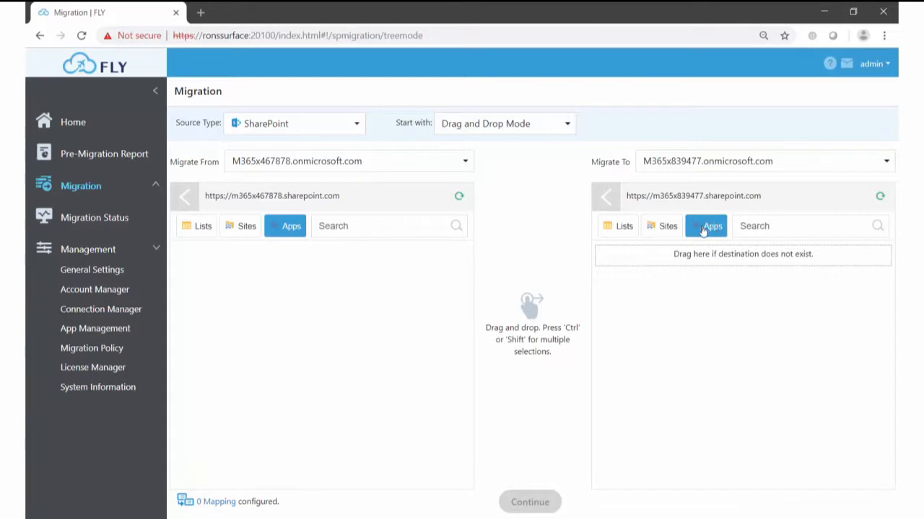
left_click(246, 226)
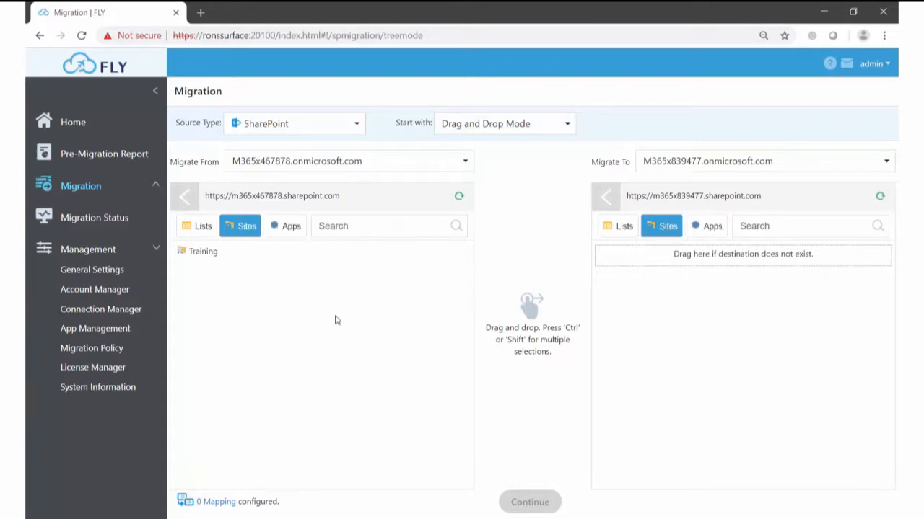
mouse_move(203, 252)
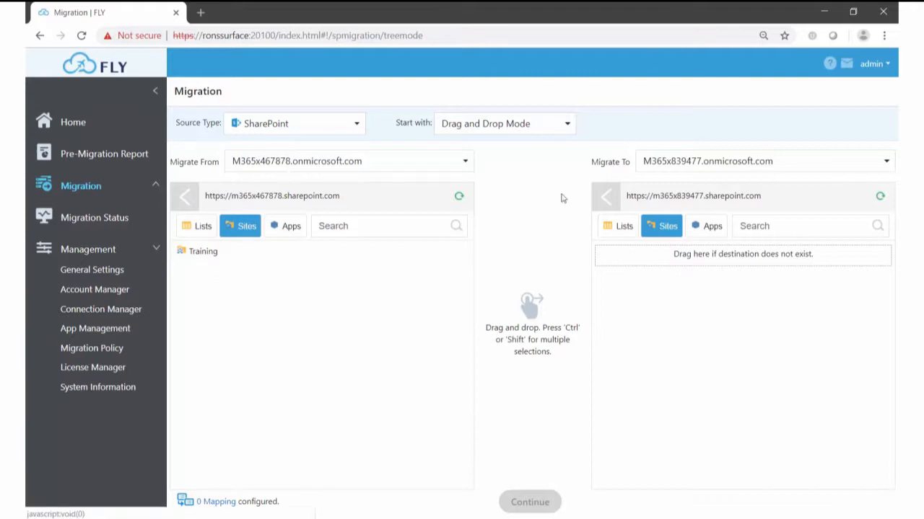
mouse_move(323, 324)
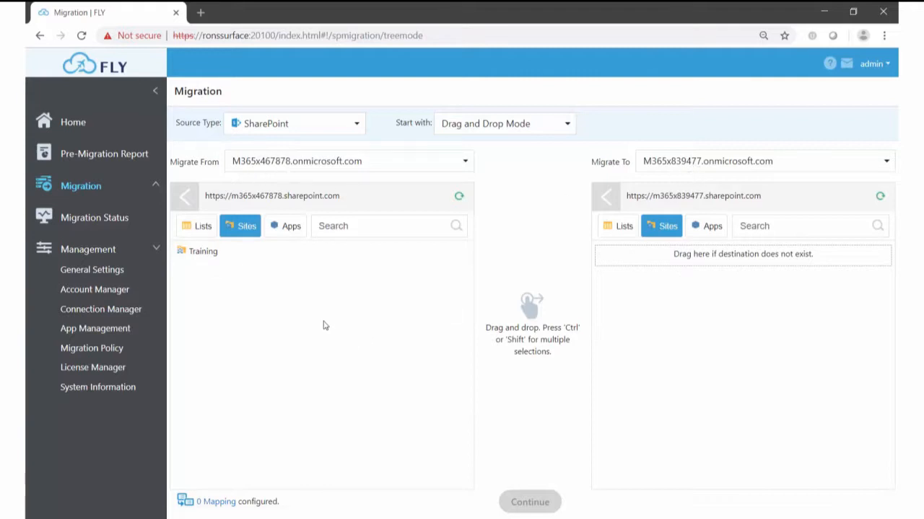
mouse_move(203, 251)
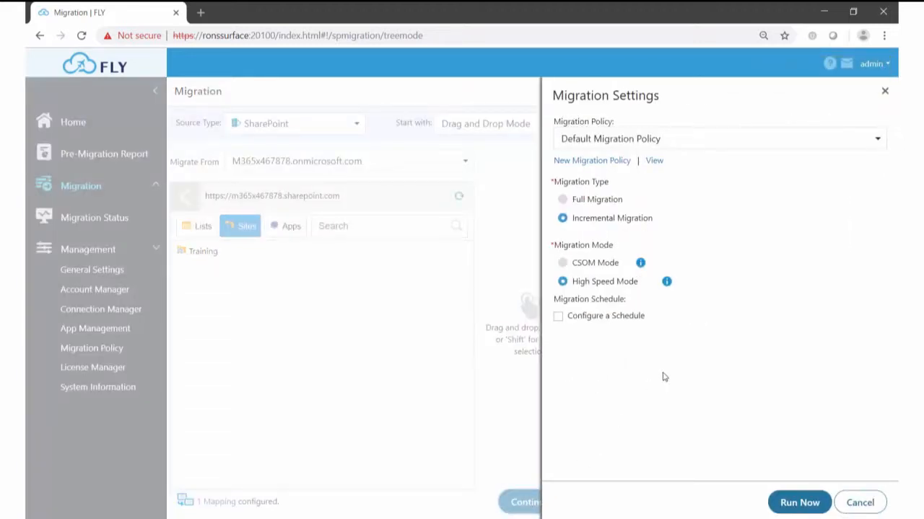
mouse_move(743, 157)
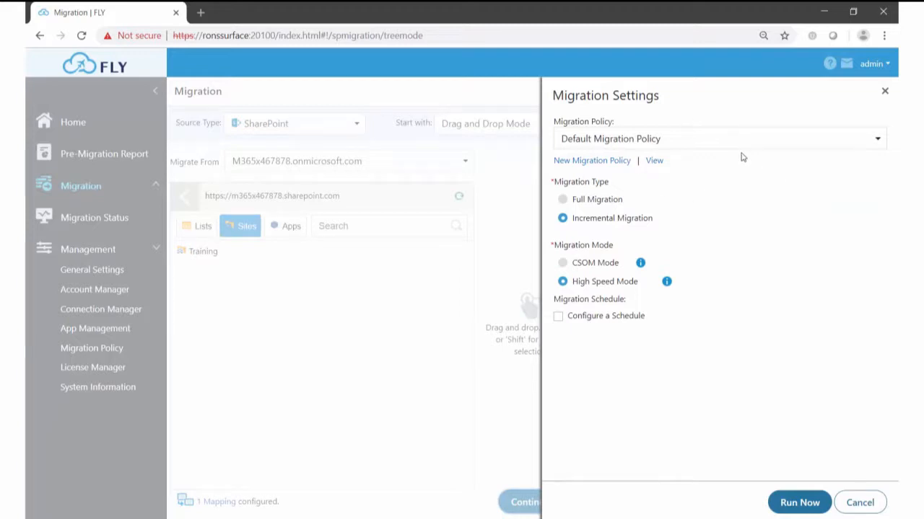
mouse_move(763, 502)
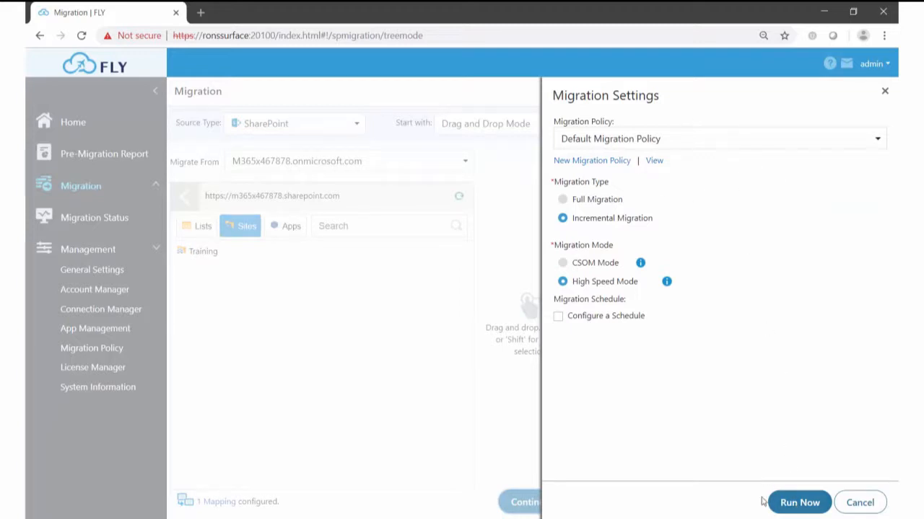
mouse_move(779, 426)
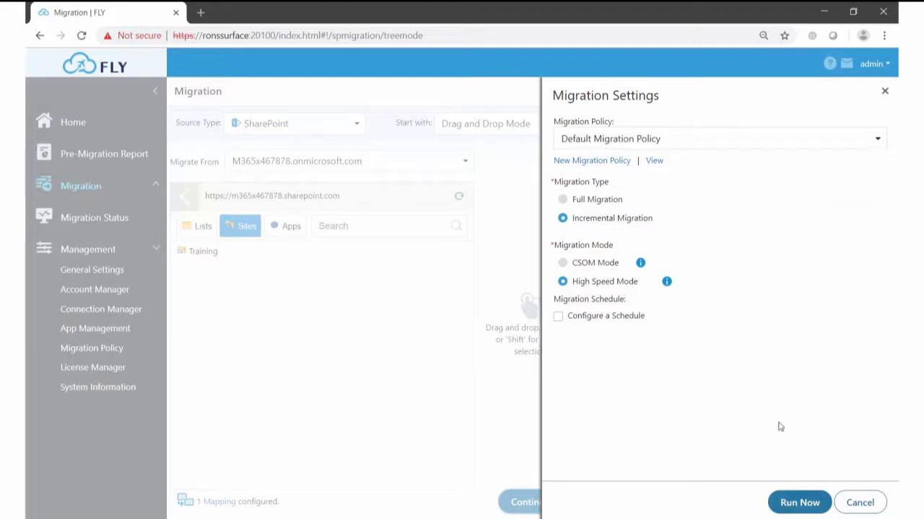
left_click(877, 139)
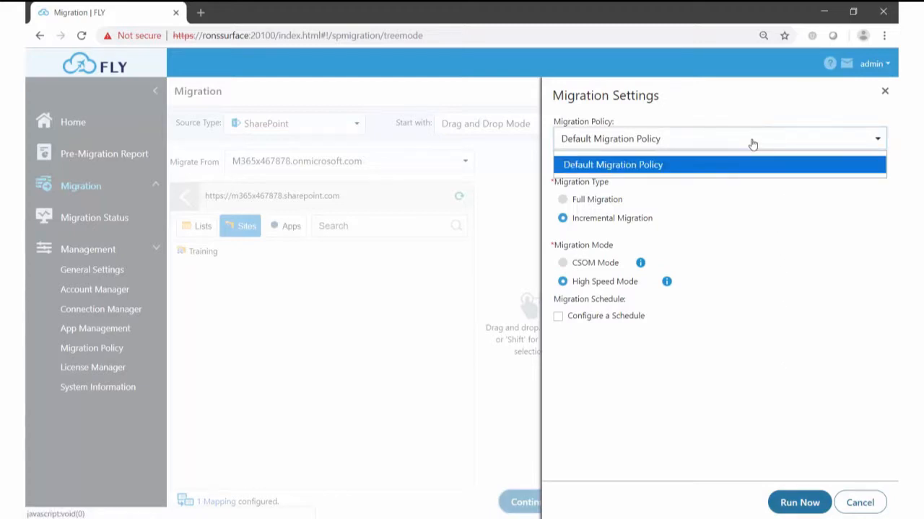
mouse_move(730, 174)
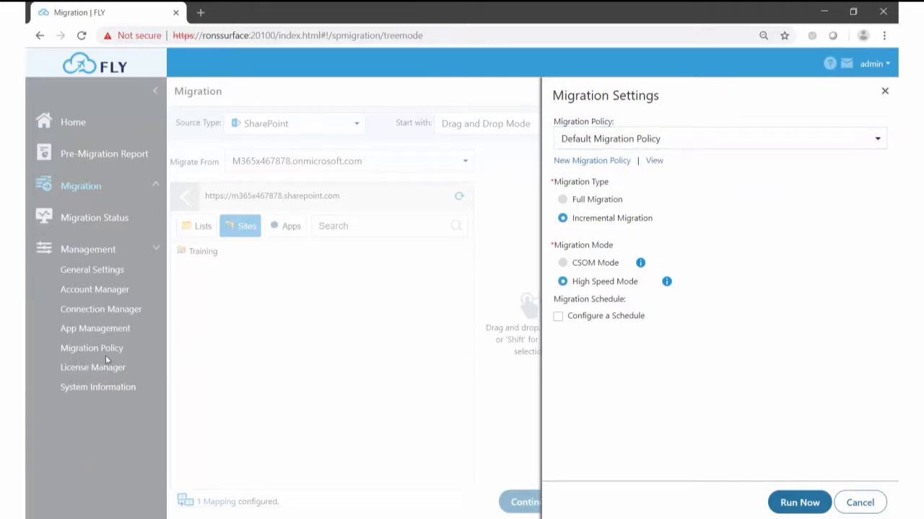
mouse_move(701, 242)
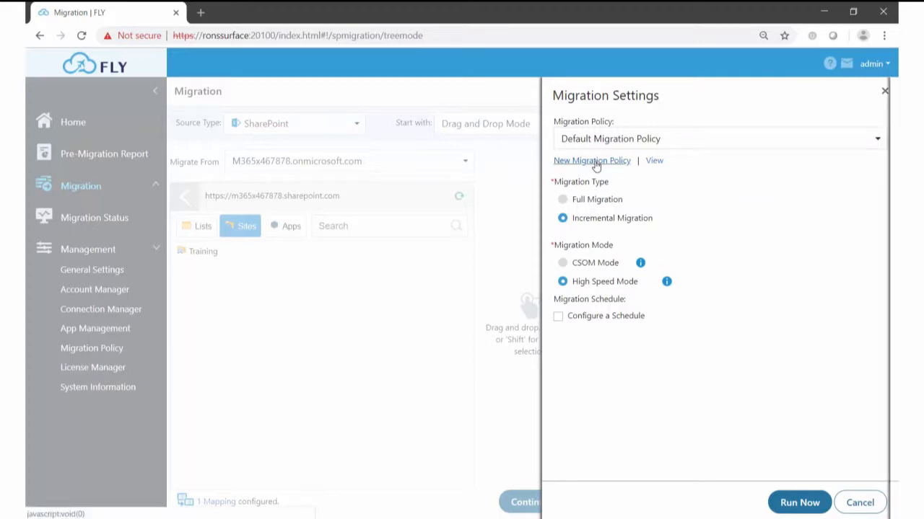
Start a new migration policy and review its conflict resolution, mapping and advanced options
left_click(590, 160)
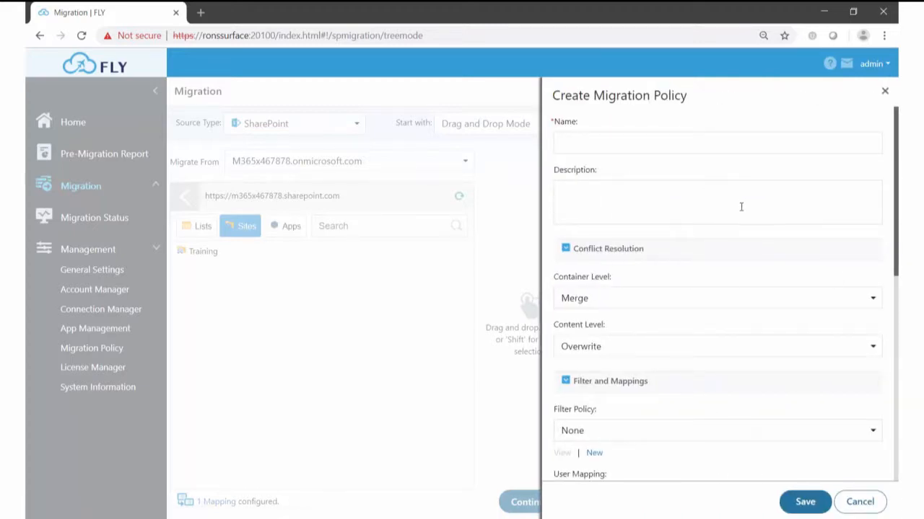
scroll("down", 3)
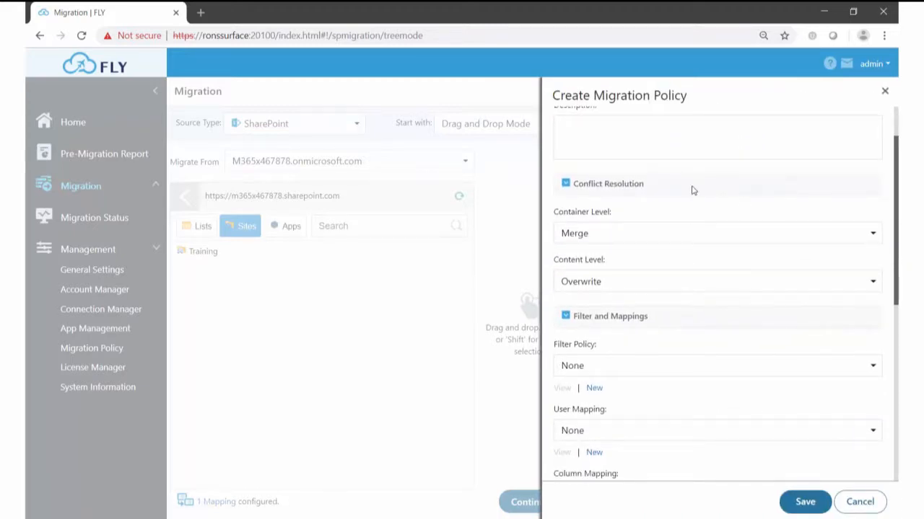
left_click(717, 232)
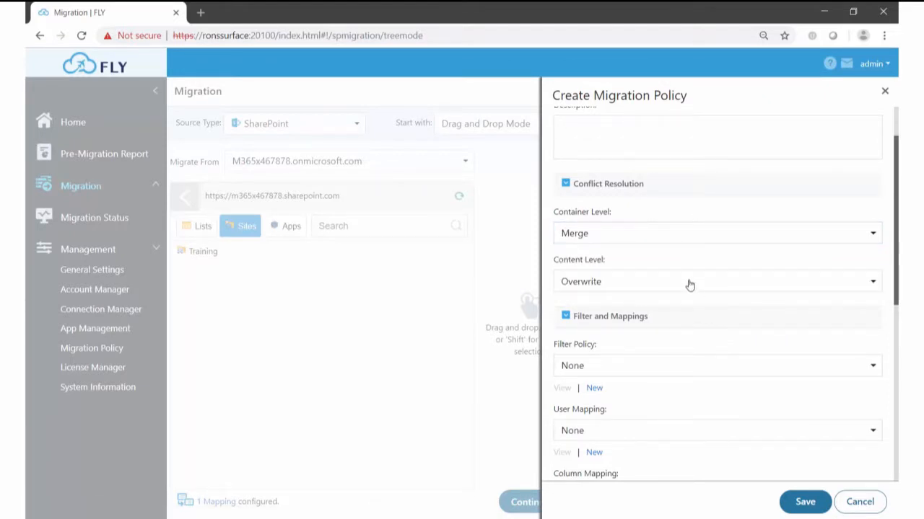
mouse_move(694, 265)
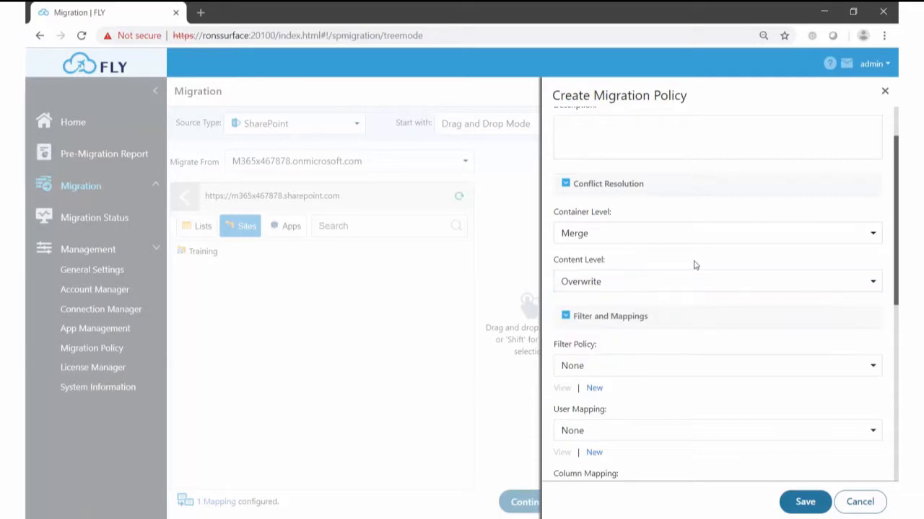
scroll("down", 3)
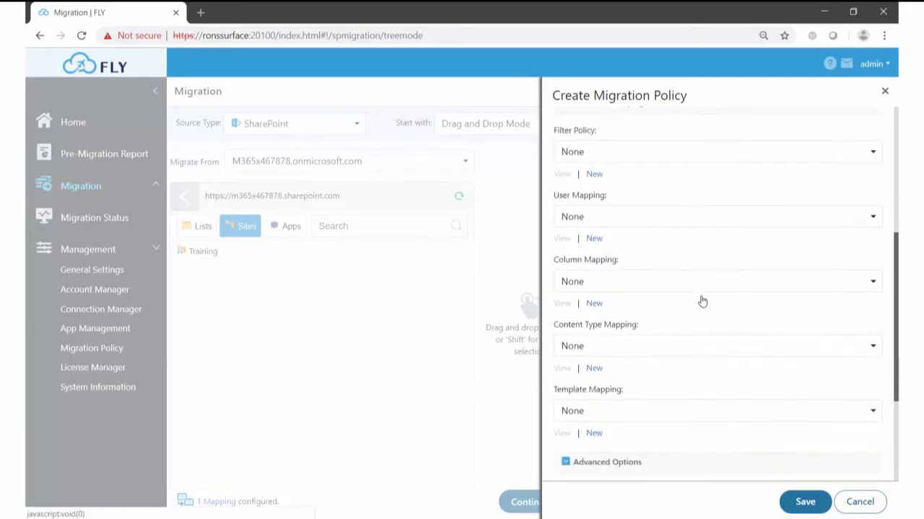
scroll("down", 3)
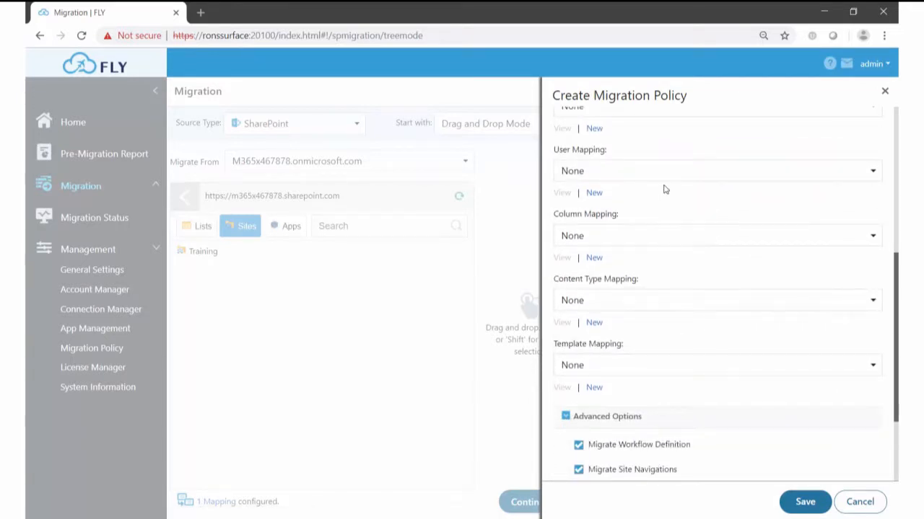
mouse_move(664, 175)
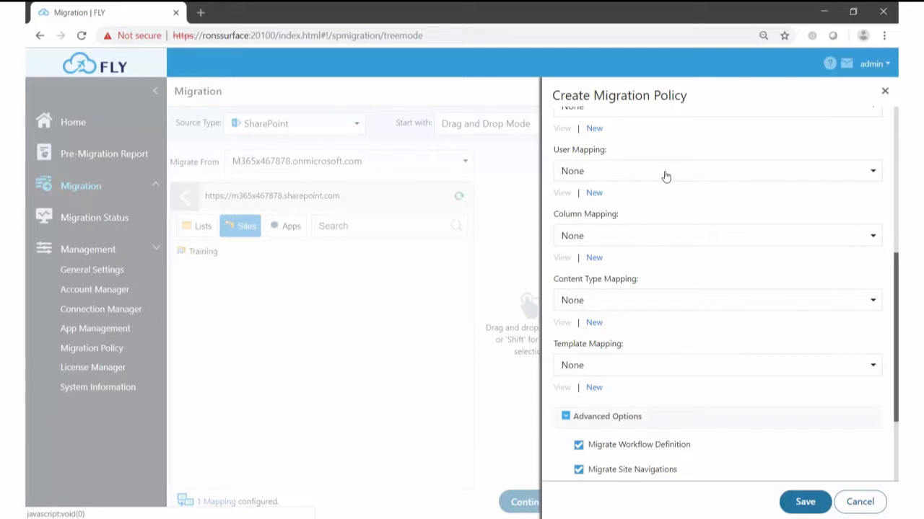
mouse_move(669, 243)
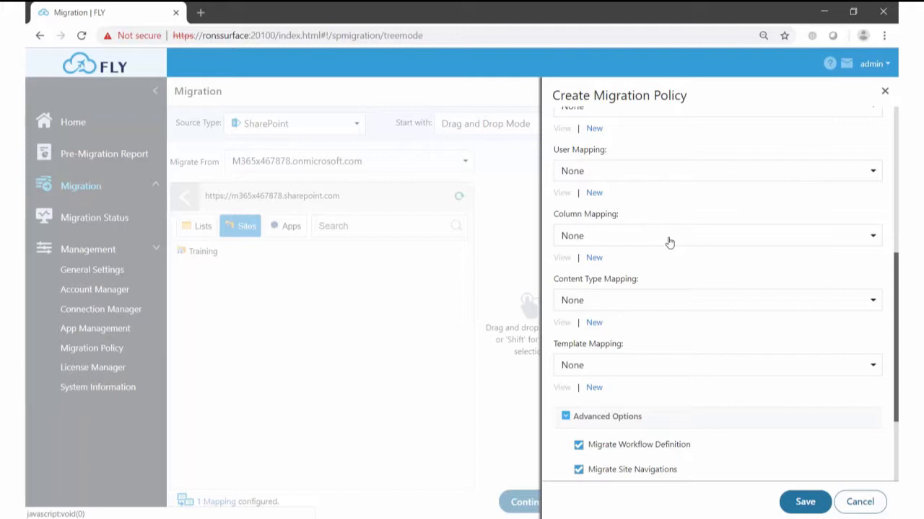
mouse_move(698, 289)
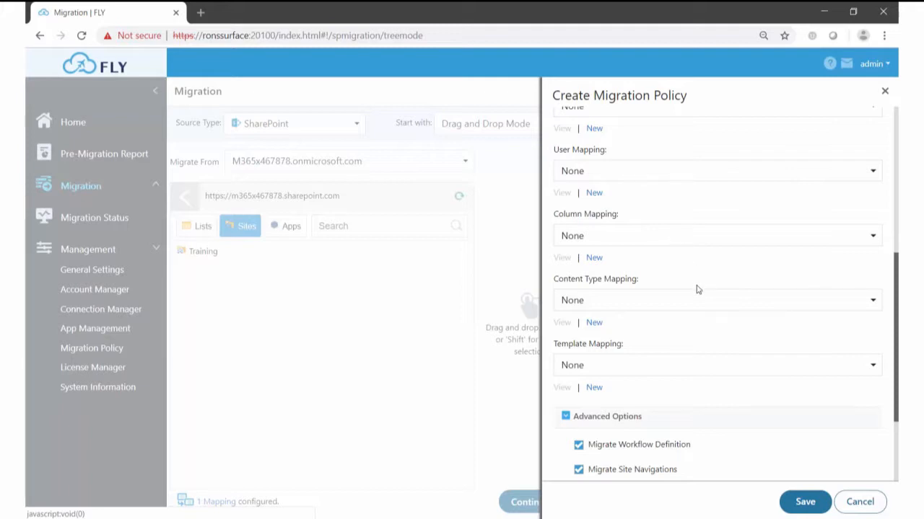
scroll("down", 3)
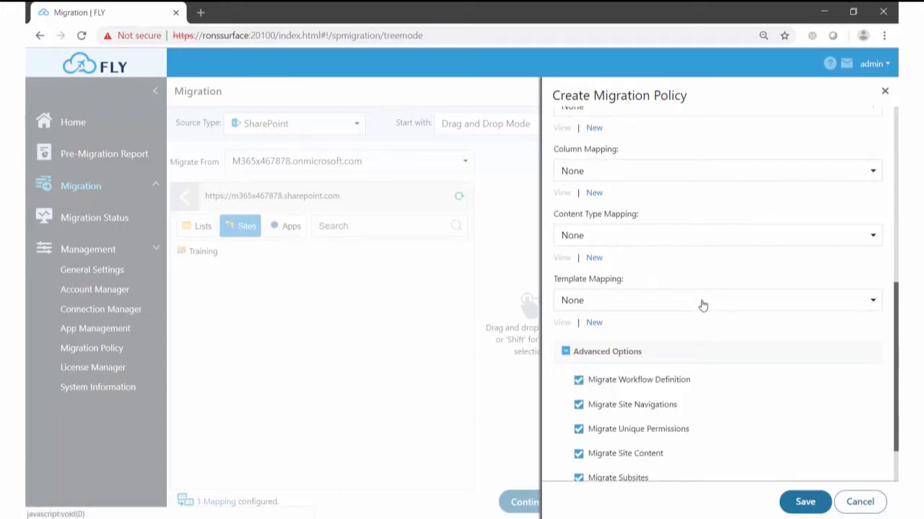
scroll("down", 3)
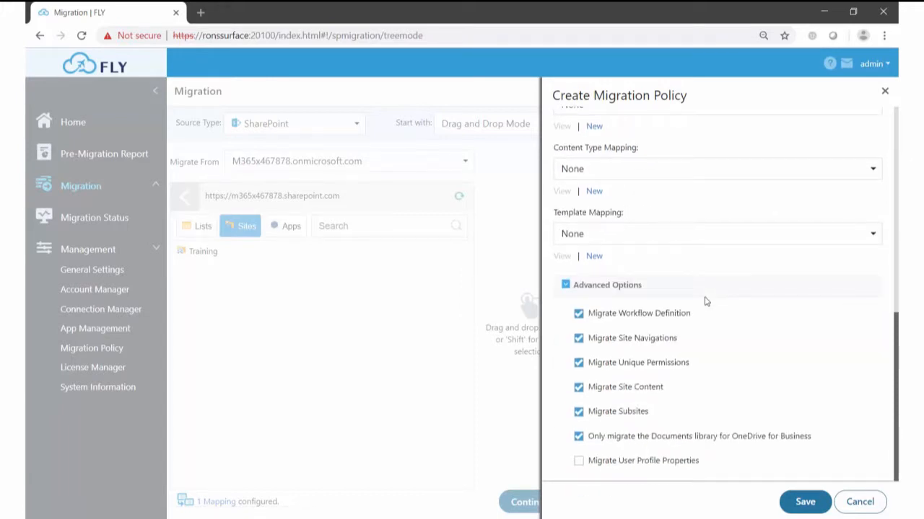
mouse_move(694, 326)
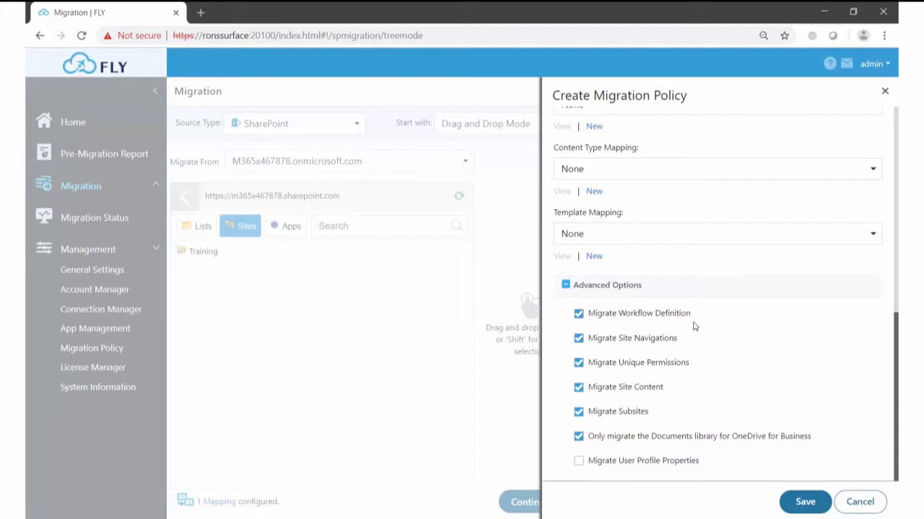
mouse_move(712, 383)
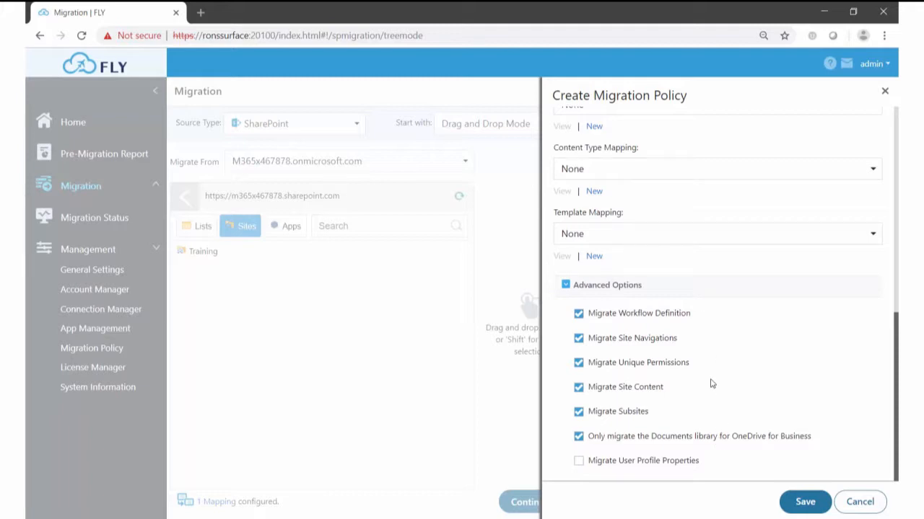
mouse_move(699, 320)
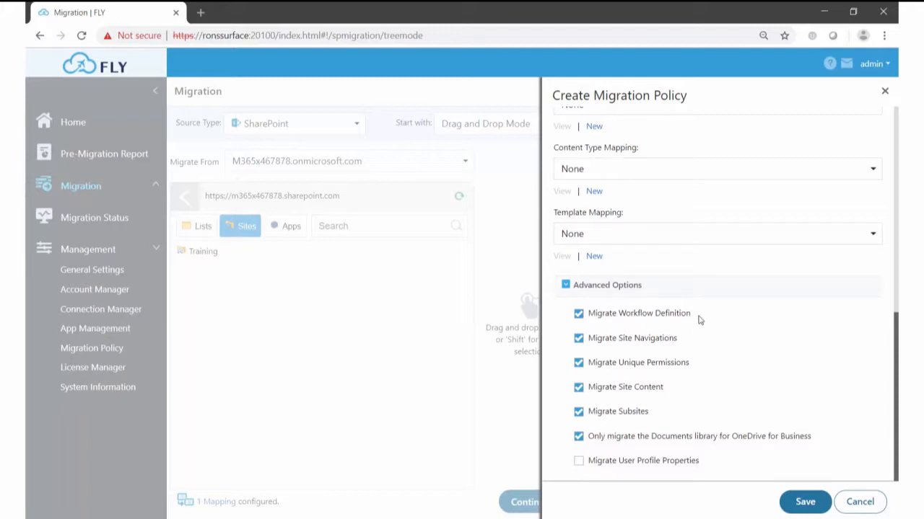
mouse_move(683, 396)
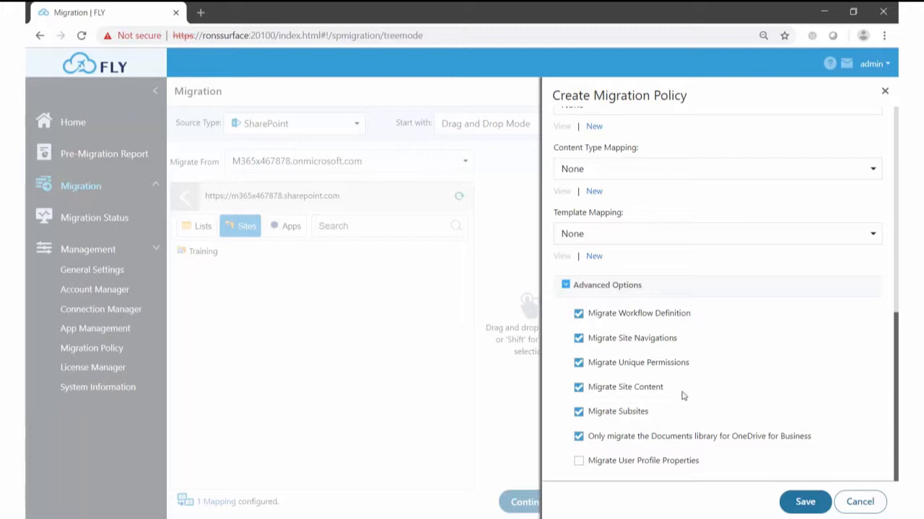
mouse_move(700, 363)
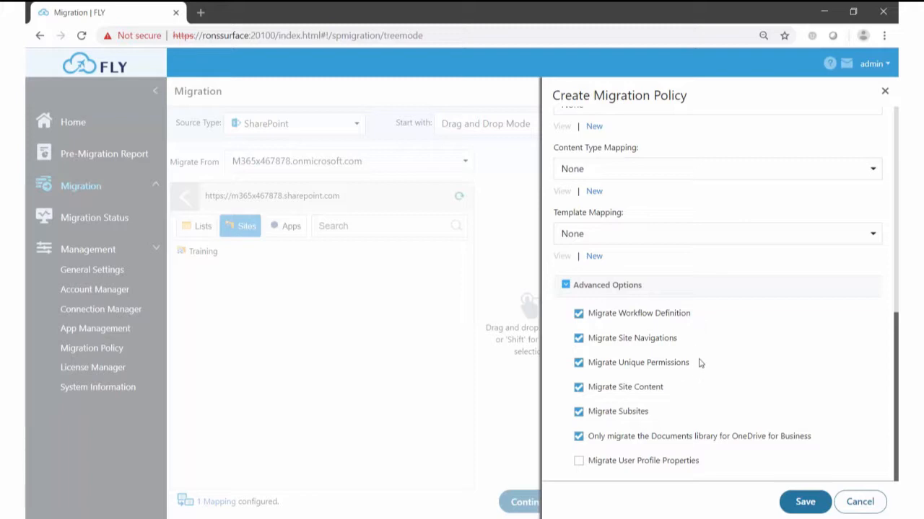
mouse_move(656, 413)
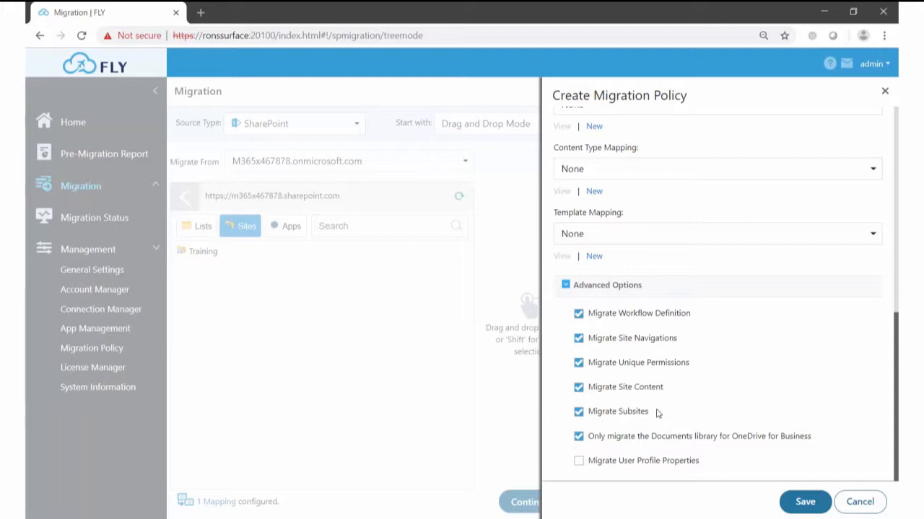
mouse_move(212, 281)
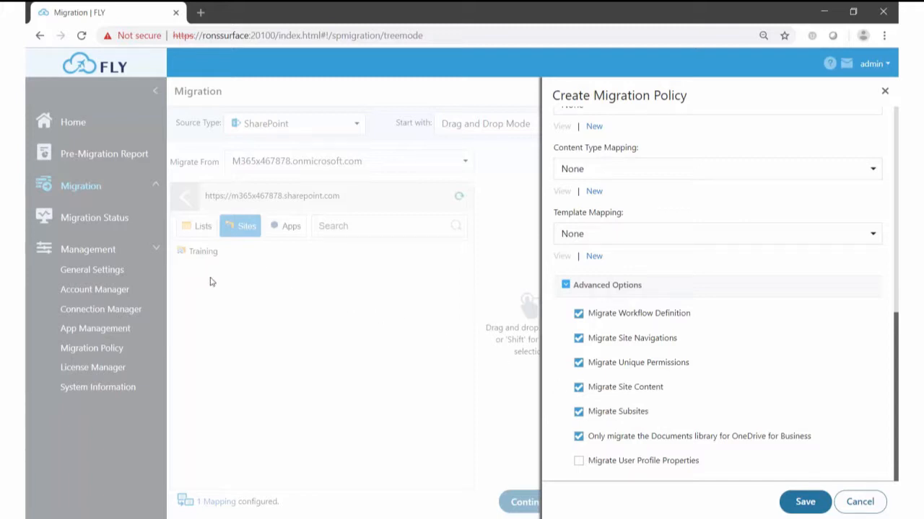
mouse_move(669, 396)
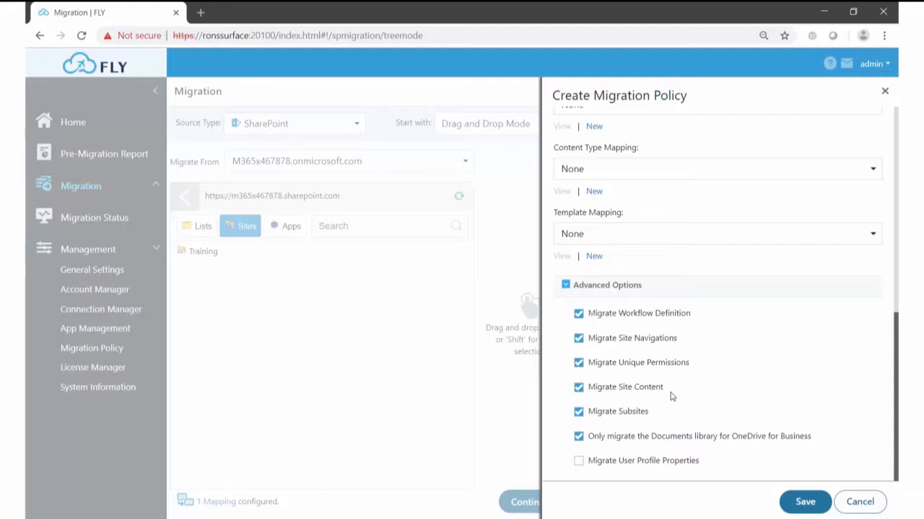
mouse_move(746, 333)
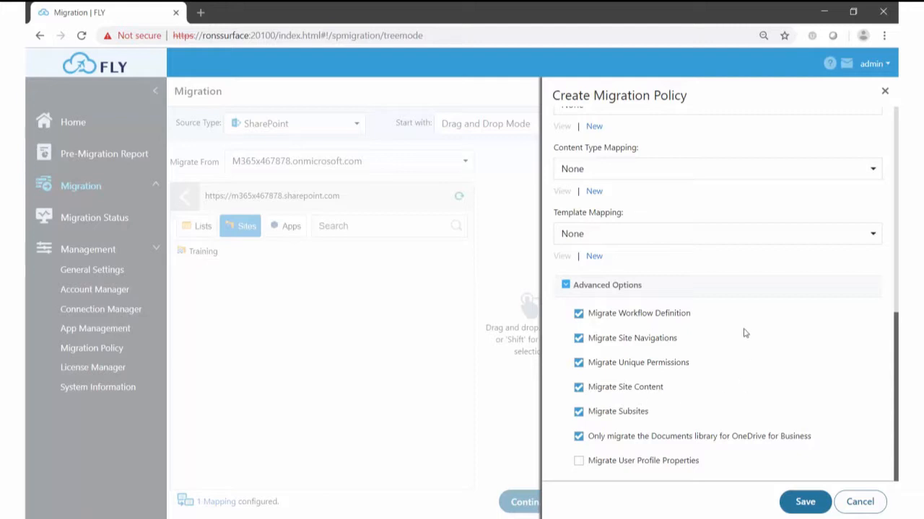
mouse_move(744, 358)
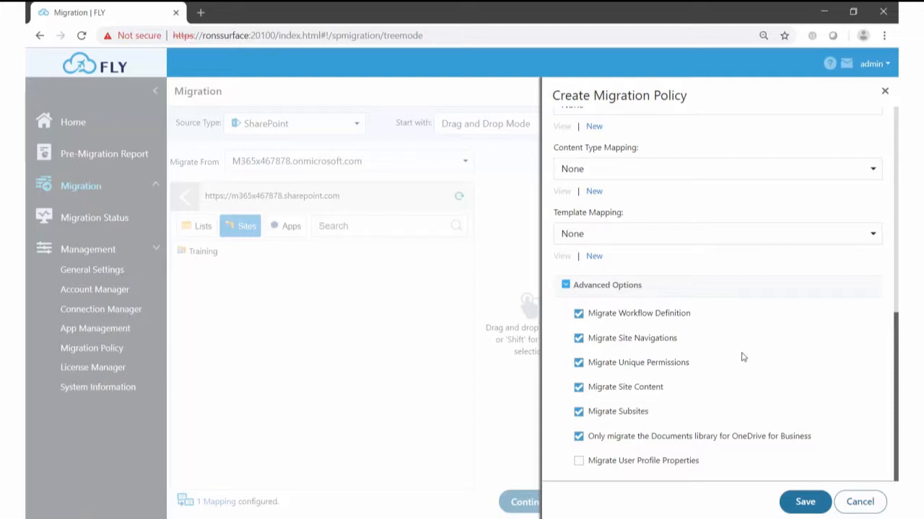
scroll("up", 3)
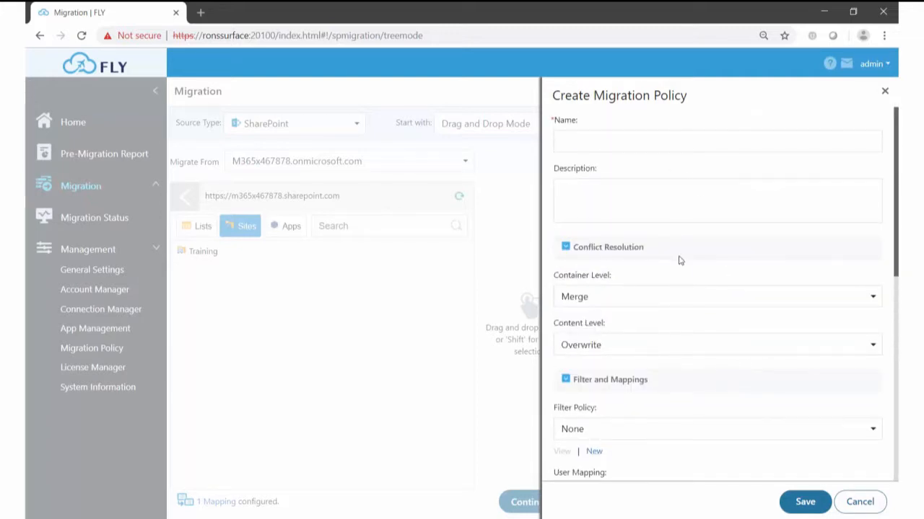
scroll("down", 3)
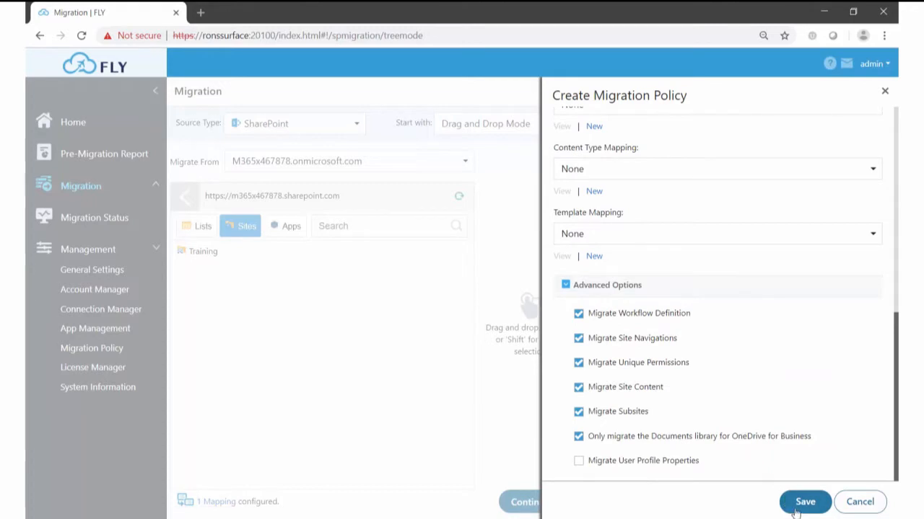
mouse_move(785, 478)
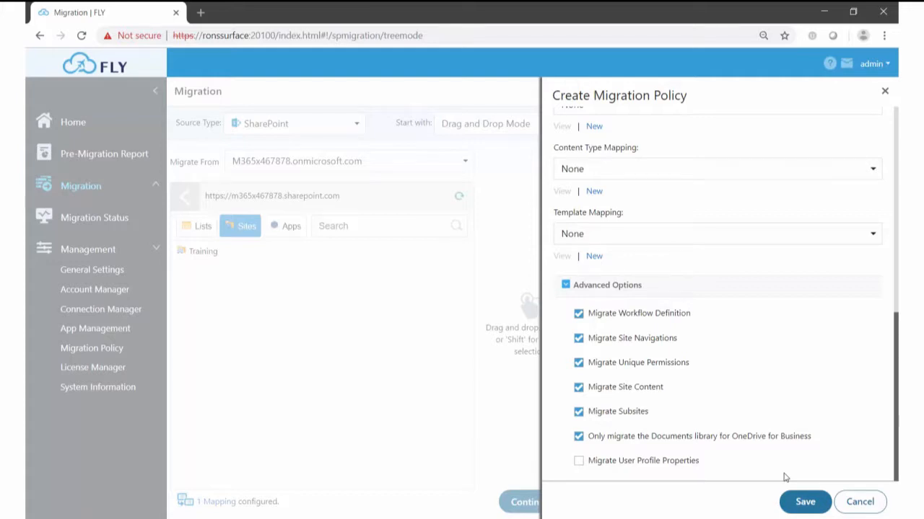
scroll("up", 3)
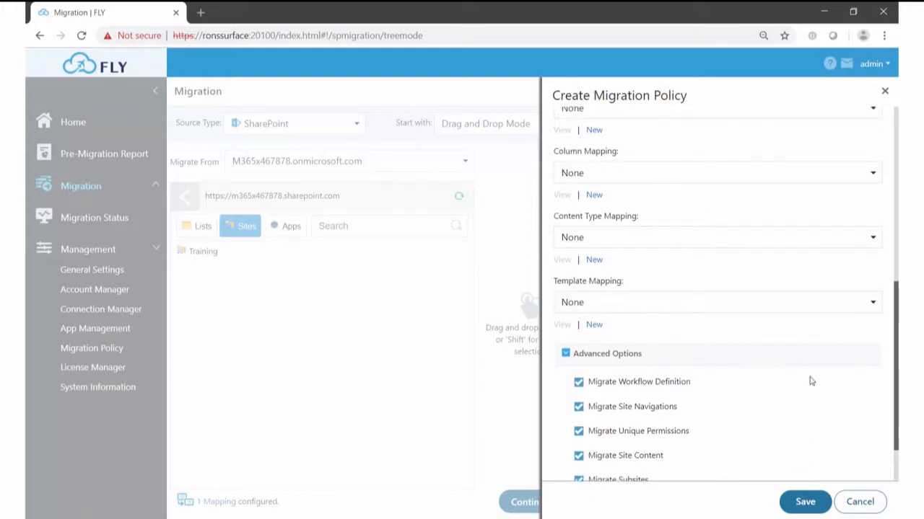
scroll("up", 3)
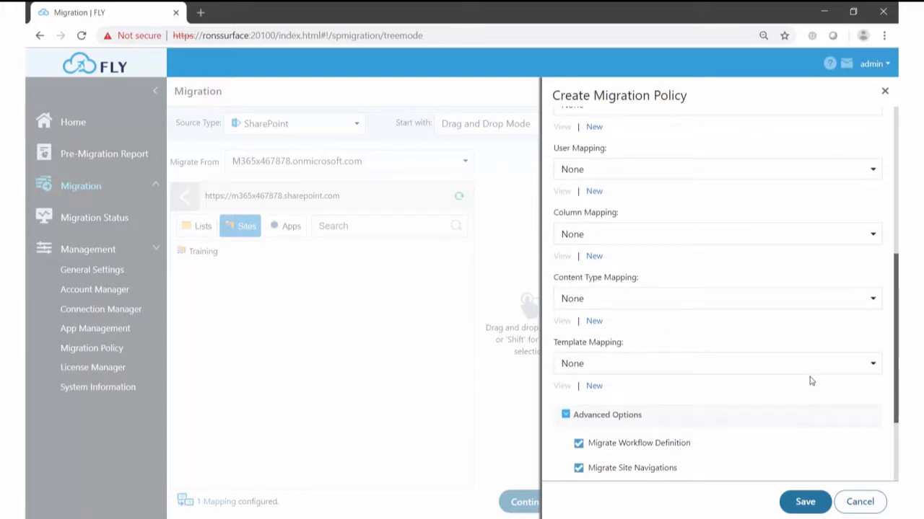
mouse_move(848, 461)
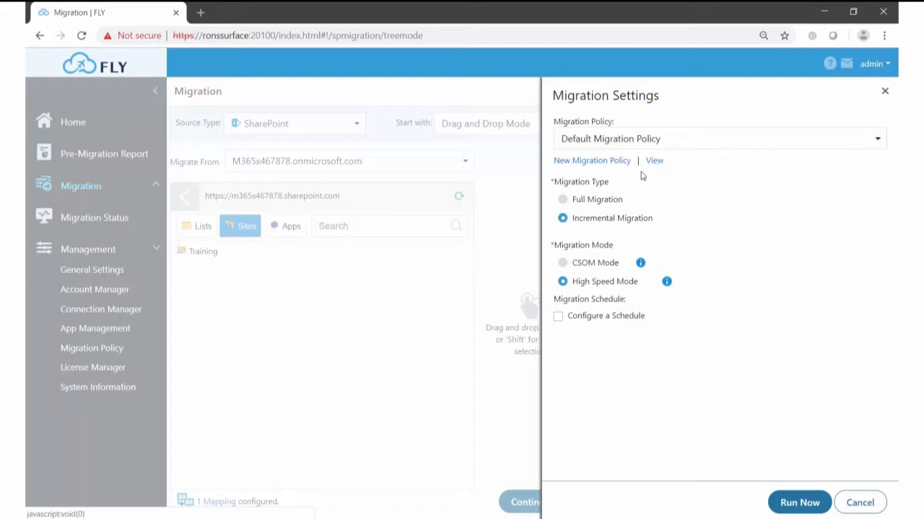
mouse_move(658, 227)
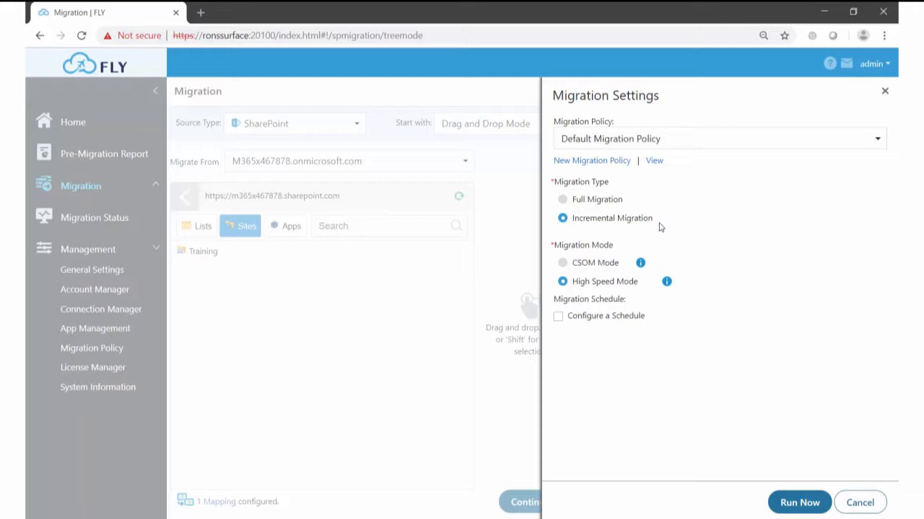
mouse_move(685, 294)
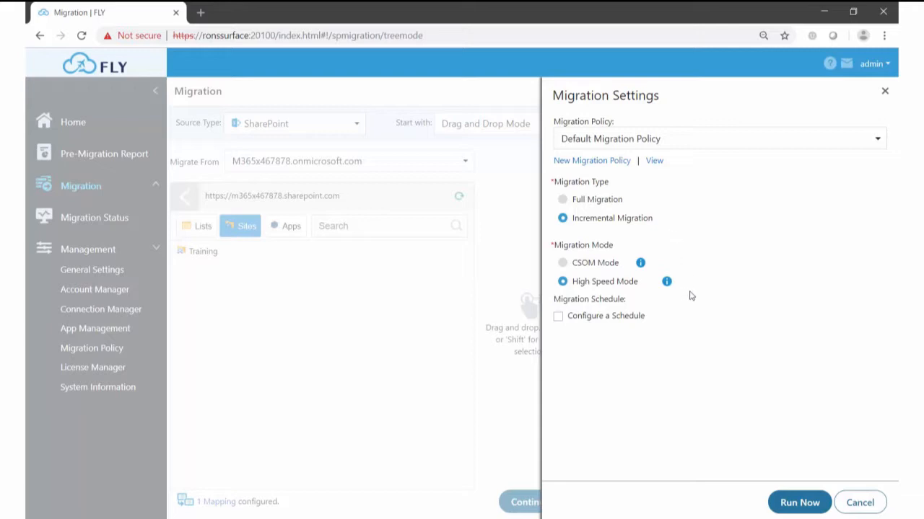
left_click(557, 317)
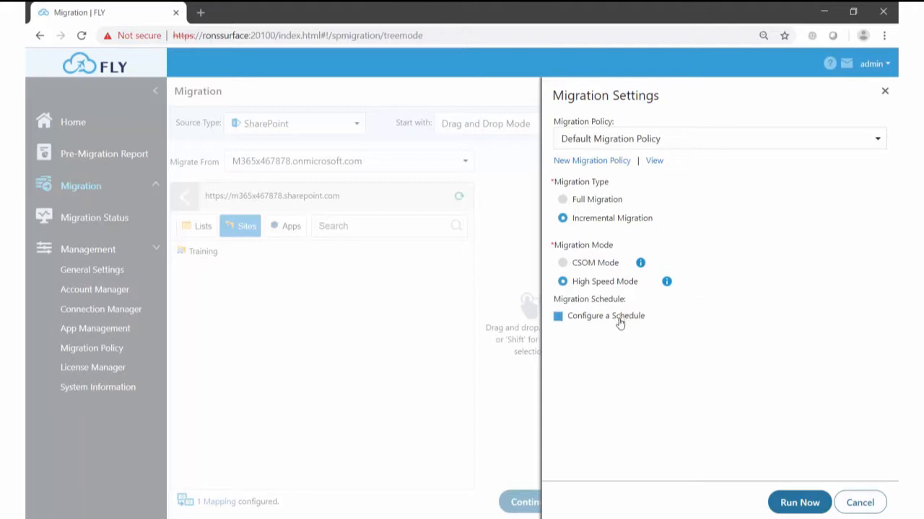
left_click(557, 316)
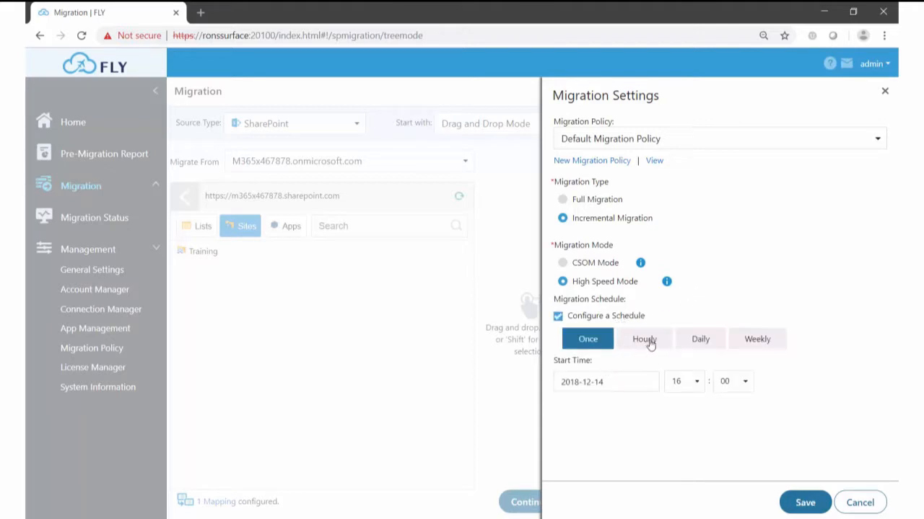
left_click(699, 339)
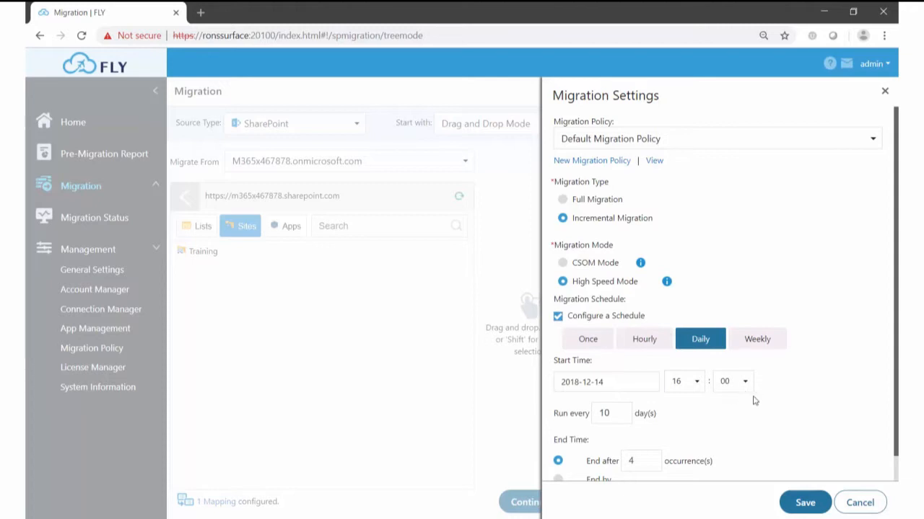
scroll("up", 3)
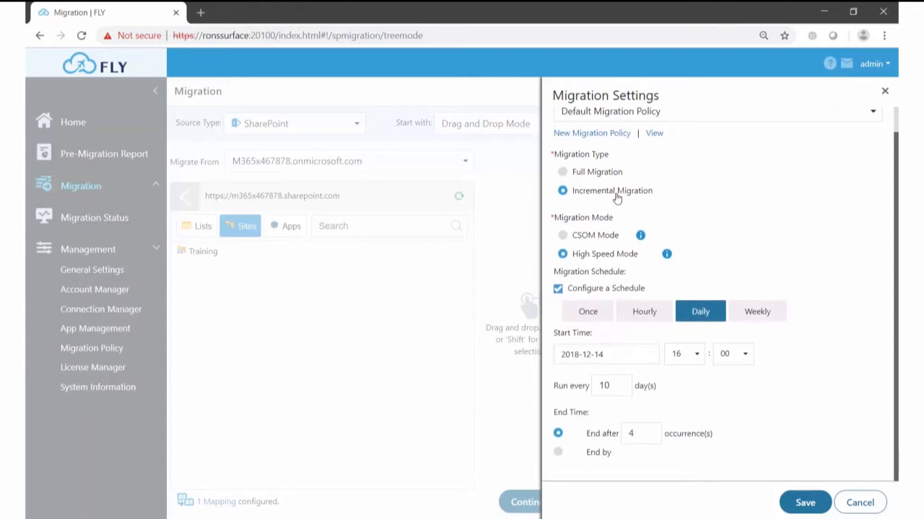
mouse_move(630, 196)
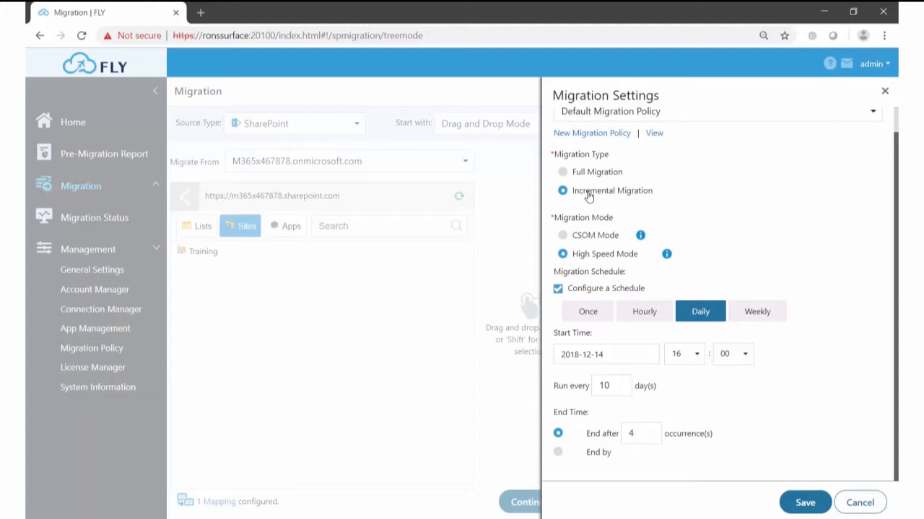
mouse_move(710, 270)
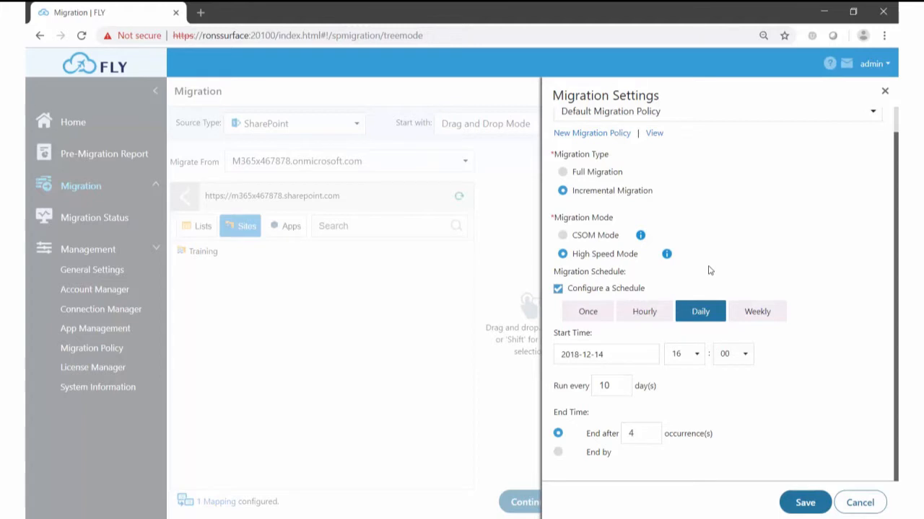
mouse_move(668, 327)
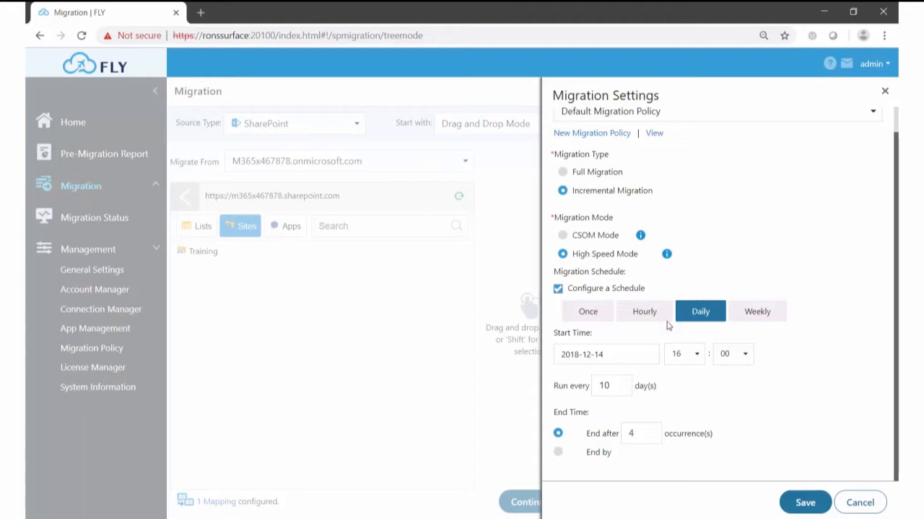
Remove the schedule, run the migration immediately and dismiss the started notification
left_click(557, 288)
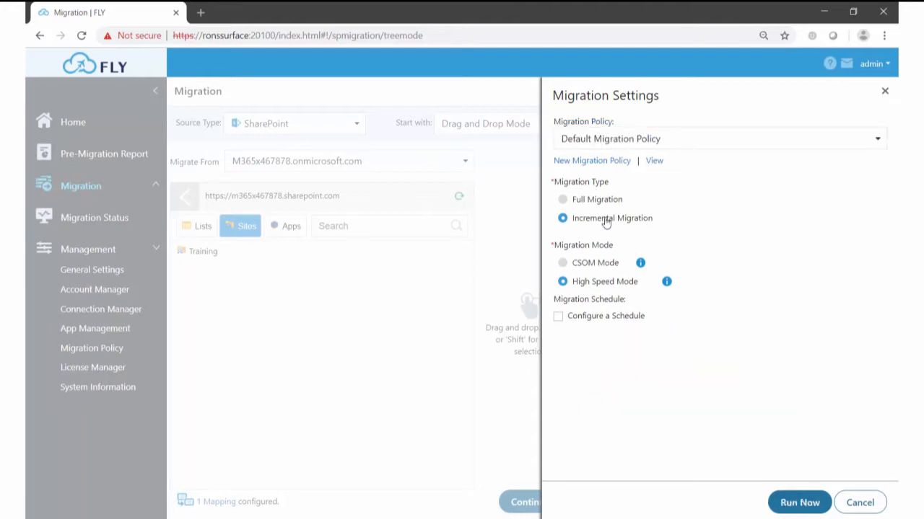
mouse_move(780, 488)
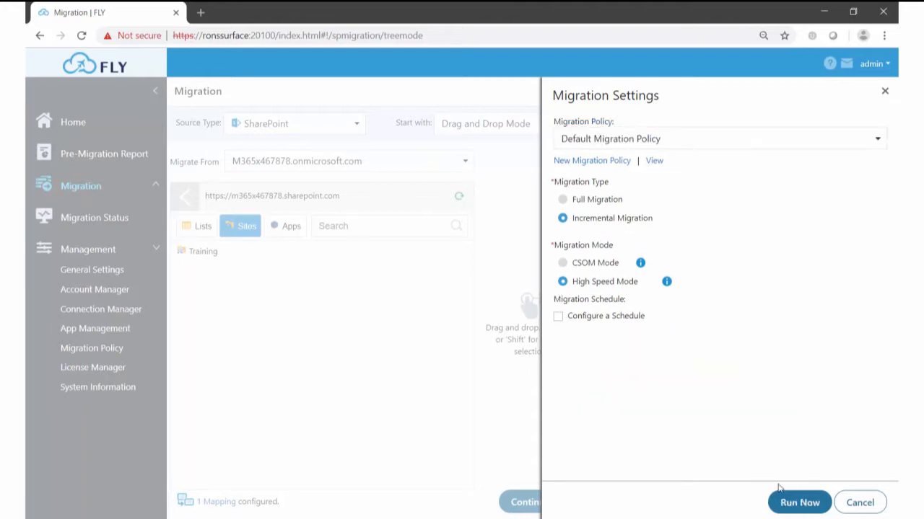
mouse_move(757, 408)
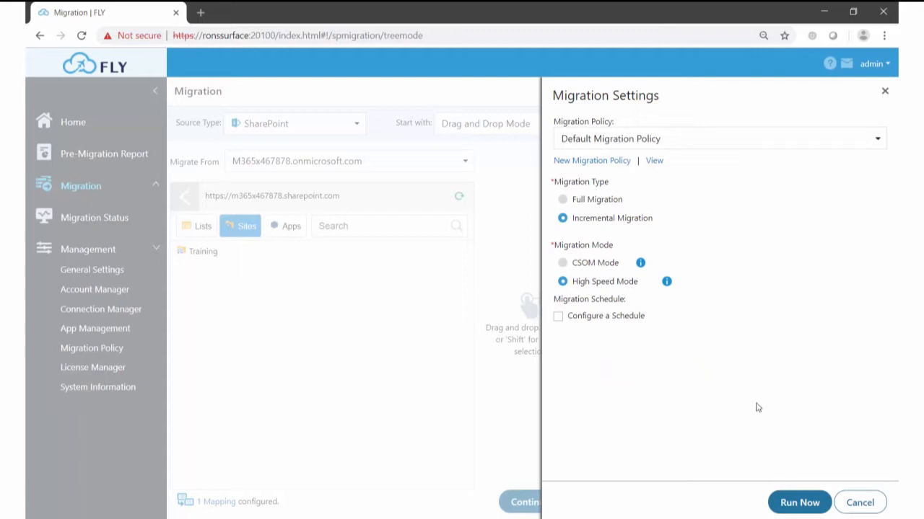
mouse_move(741, 338)
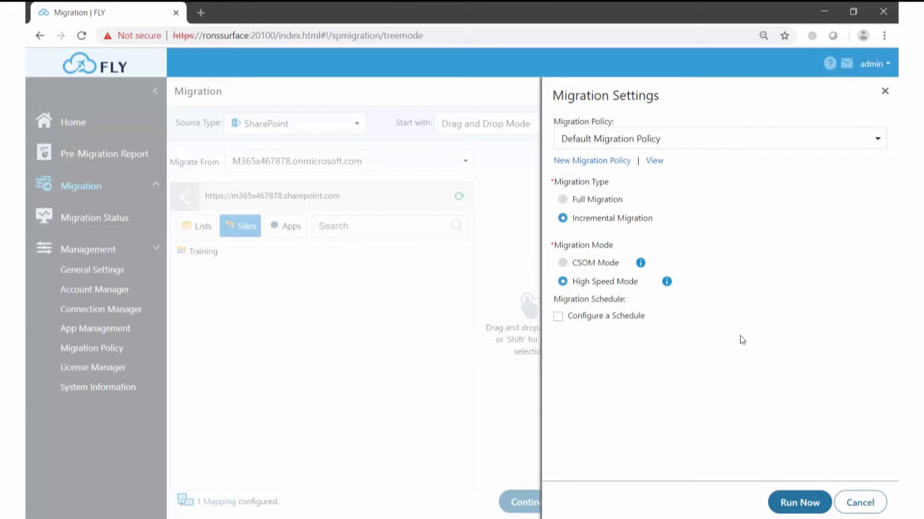
mouse_move(799, 502)
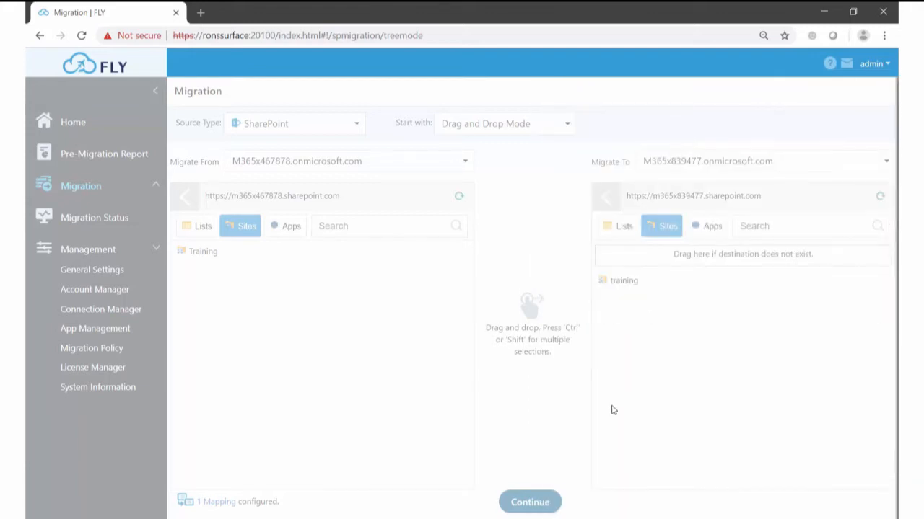
left_click(530, 502)
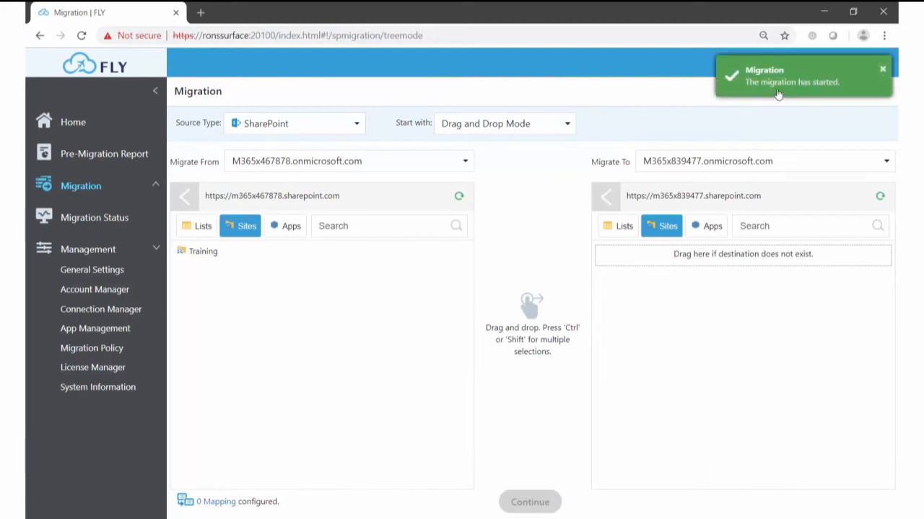
mouse_move(385, 268)
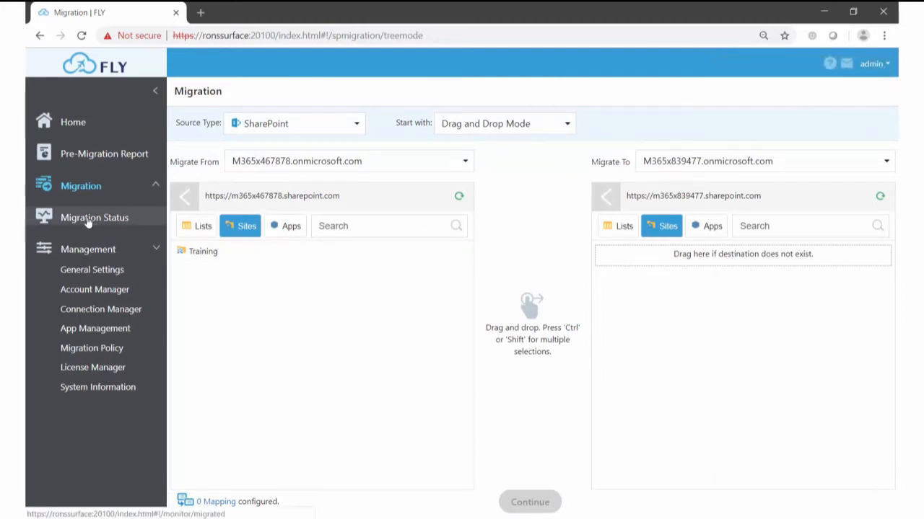
View the Training incremental migration job at 0% under Migration Status
left_click(95, 217)
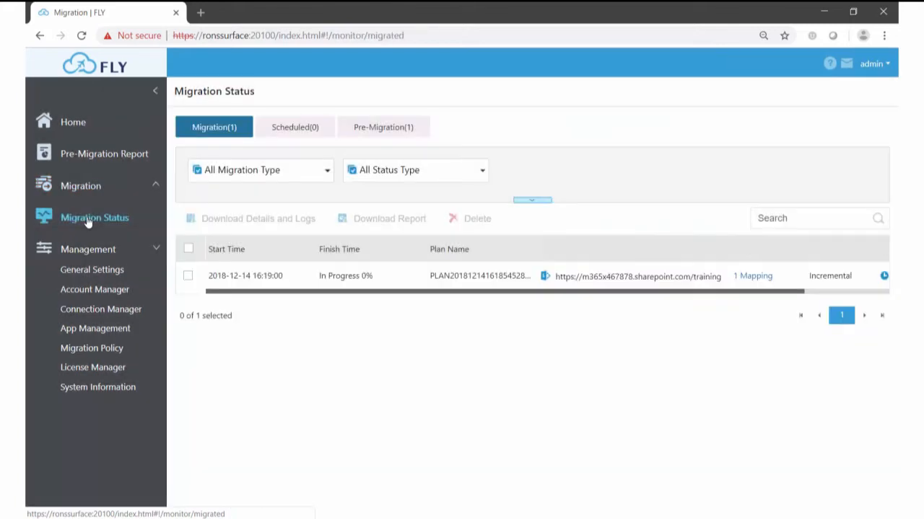
left_click(214, 127)
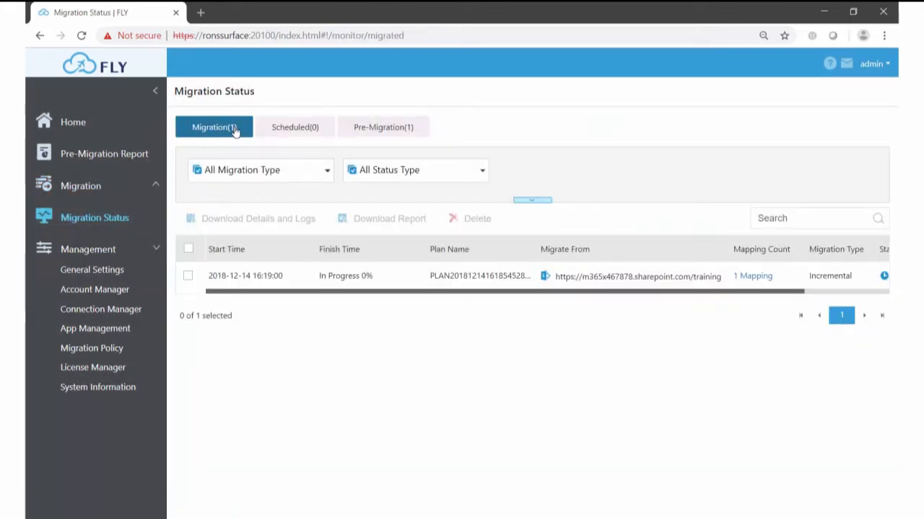
mouse_move(323, 282)
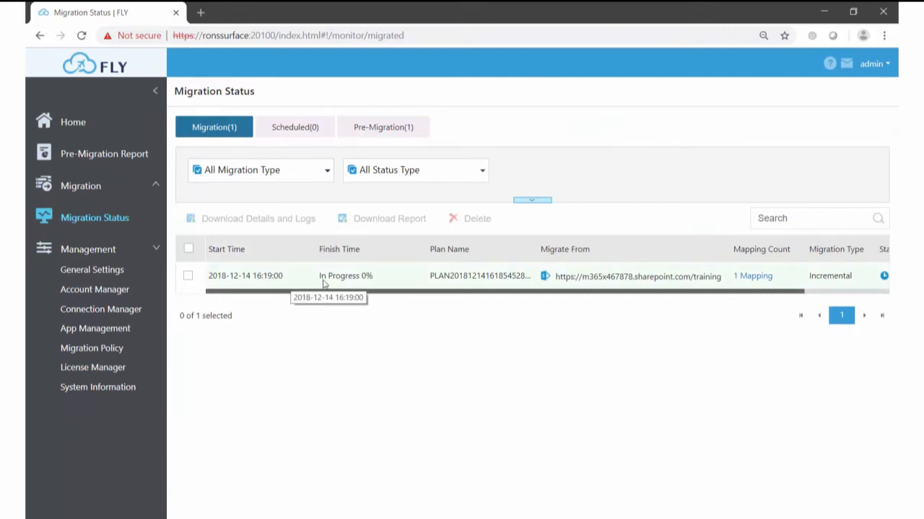
mouse_move(364, 315)
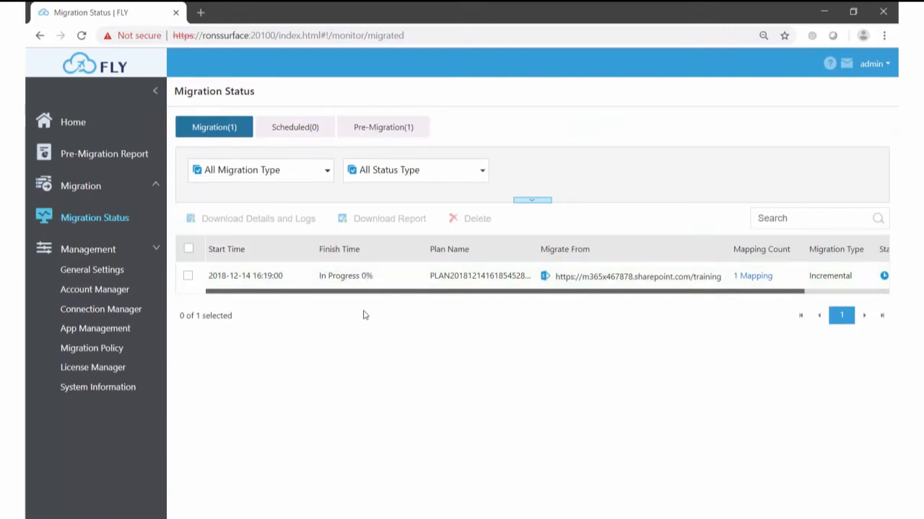